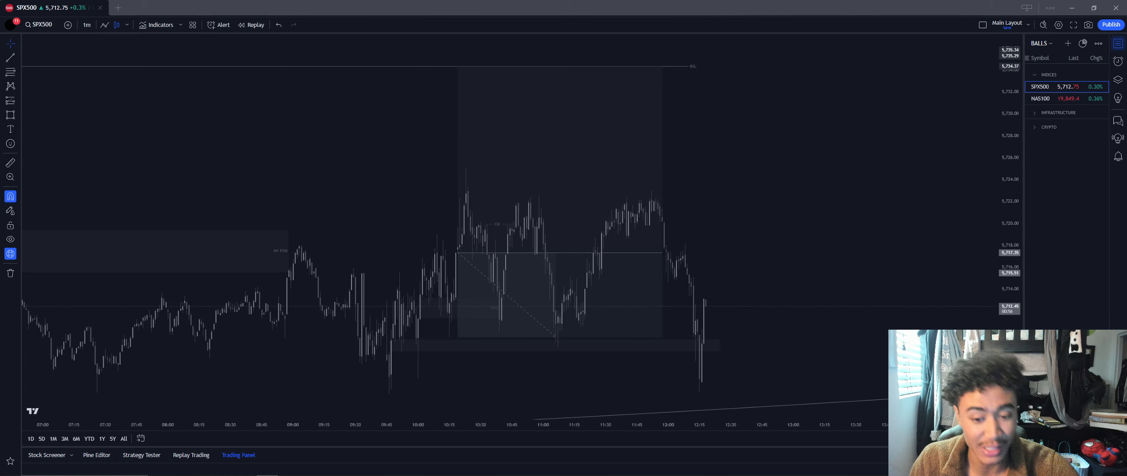
{"action": "mouse_move", "coordinate": [822, 53]}
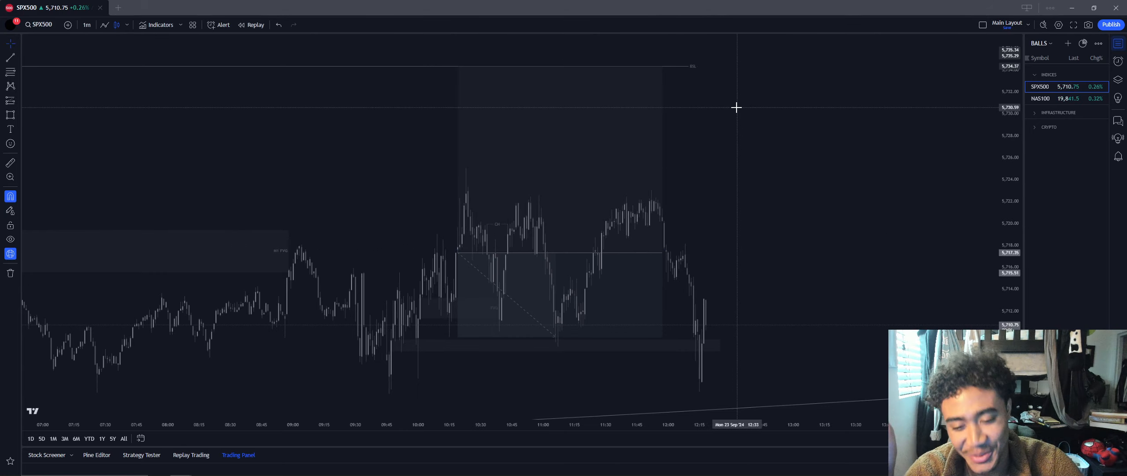
{"action": "mouse_move", "coordinate": [754, 215]}
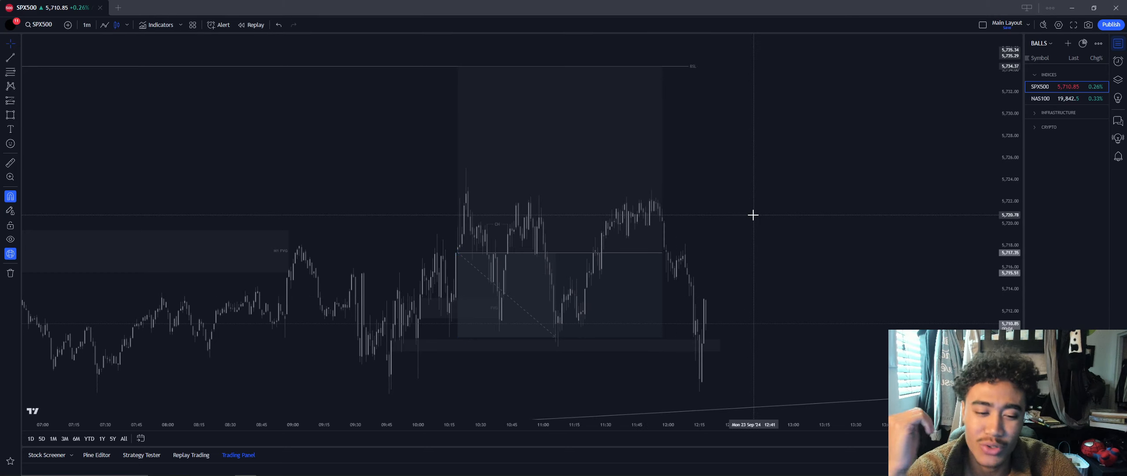
{"action": "mouse_move", "coordinate": [722, 208]}
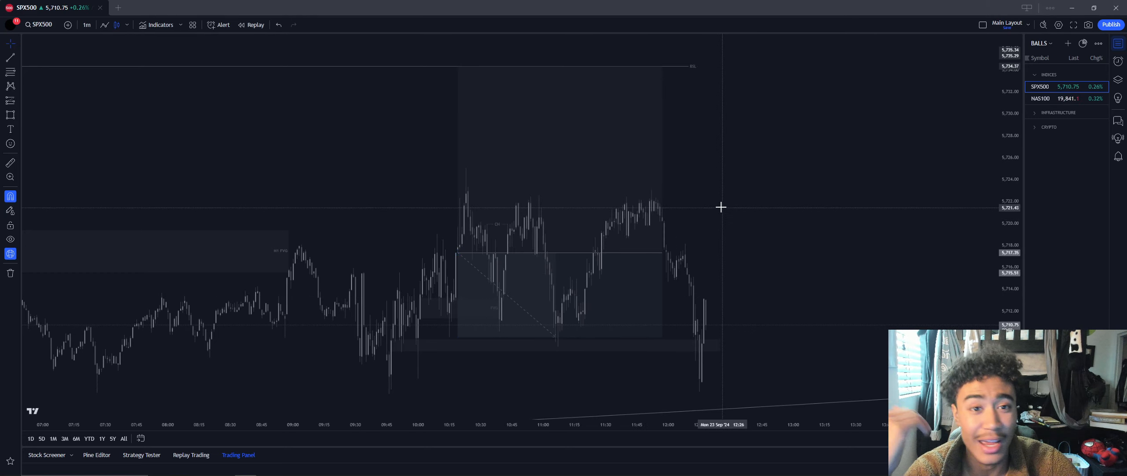
{"action": "mouse_move", "coordinate": [711, 192]}
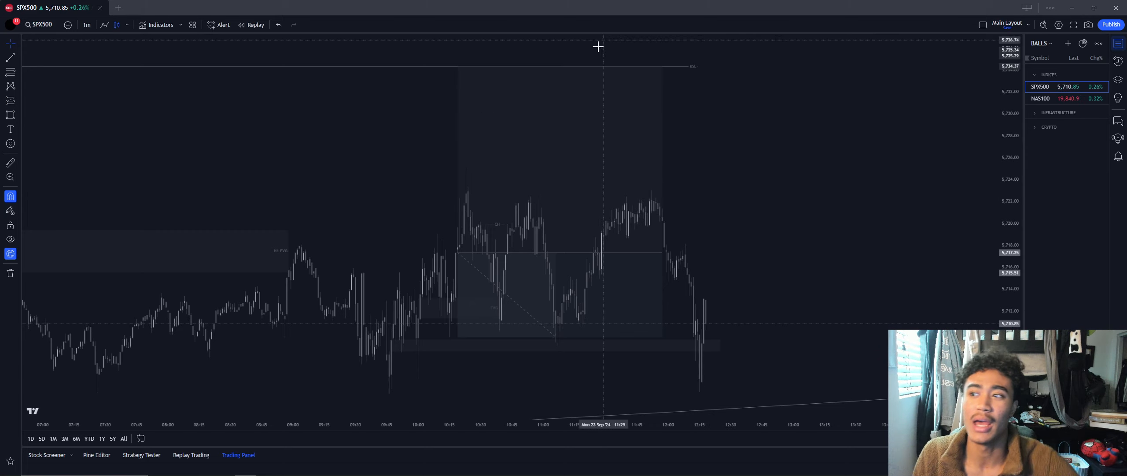
Switch the SPX500 chart to 4-hour candles, then settle on the 1-hour interval.
{"action": "left_click", "coordinate": [87, 24]}
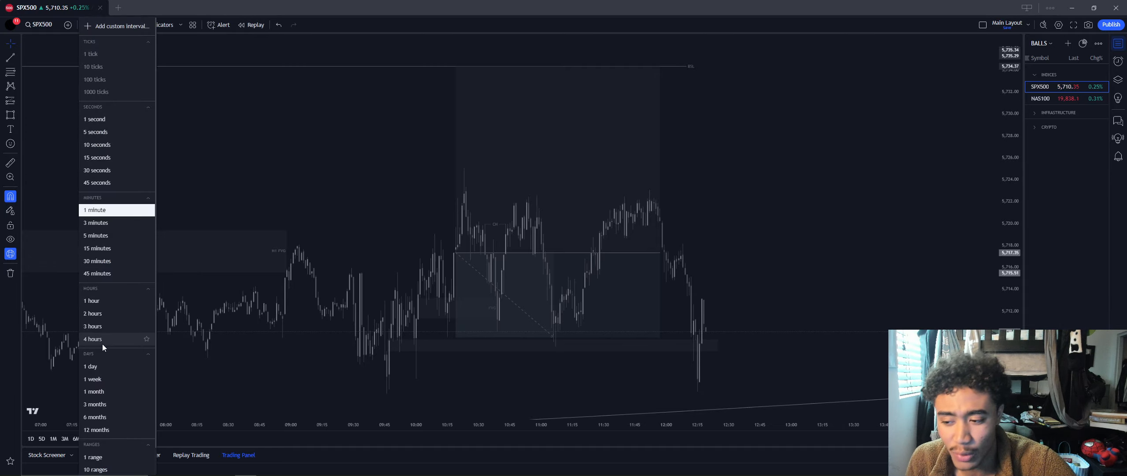
{"action": "left_click", "coordinate": [91, 339]}
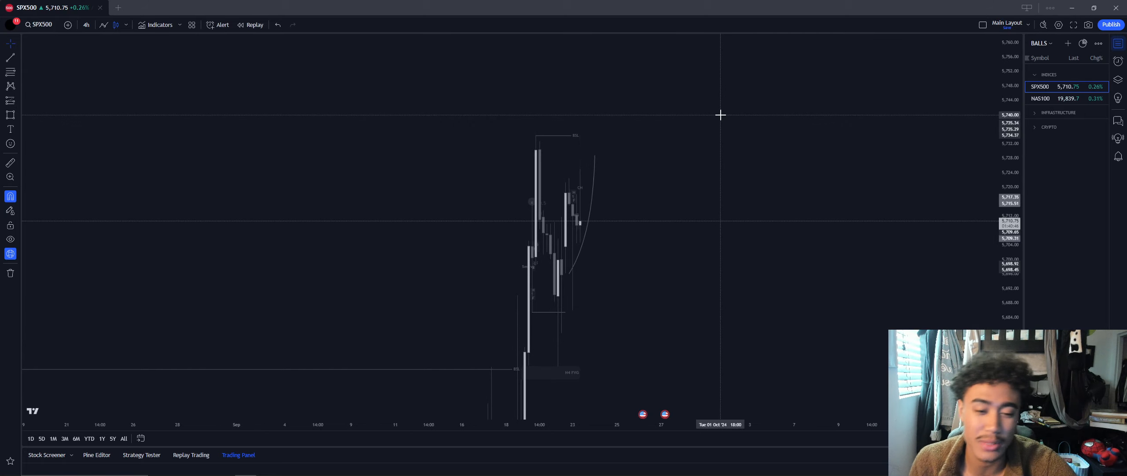
{"action": "mouse_move", "coordinate": [646, 76]}
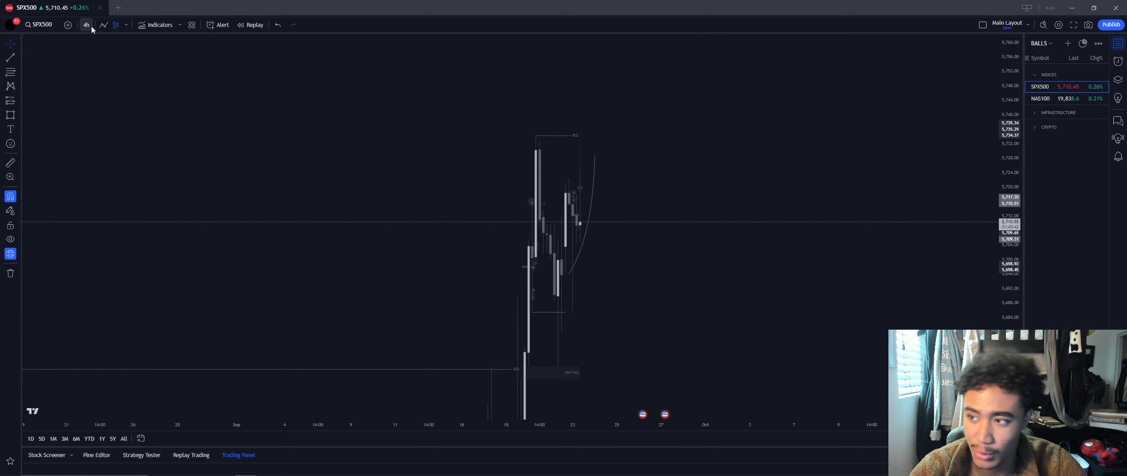
{"action": "left_click", "coordinate": [85, 25]}
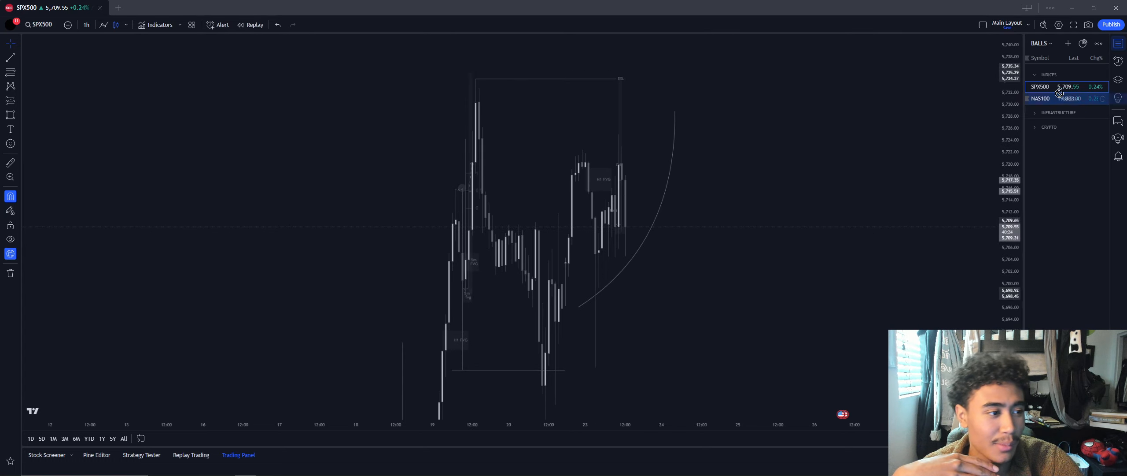
Load NAS100 from the watchlist and view it on 15-minute, then 5-minute candles.
{"action": "left_click", "coordinate": [1040, 98]}
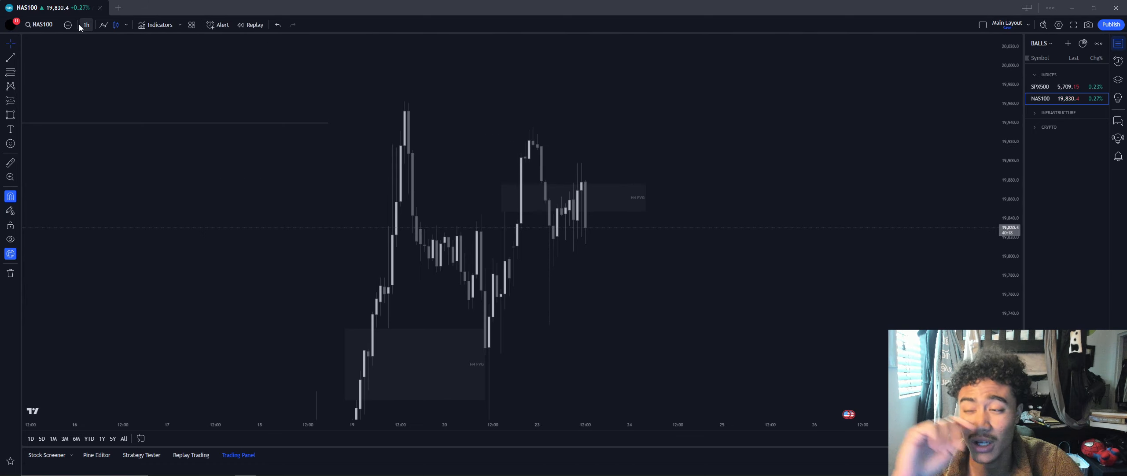
{"action": "left_click", "coordinate": [84, 24]}
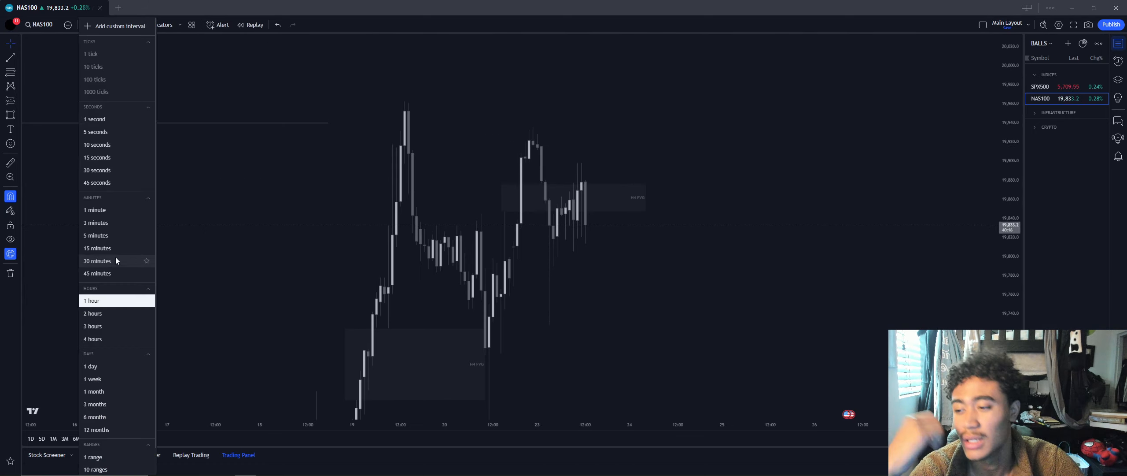
{"action": "left_click", "coordinate": [97, 247]}
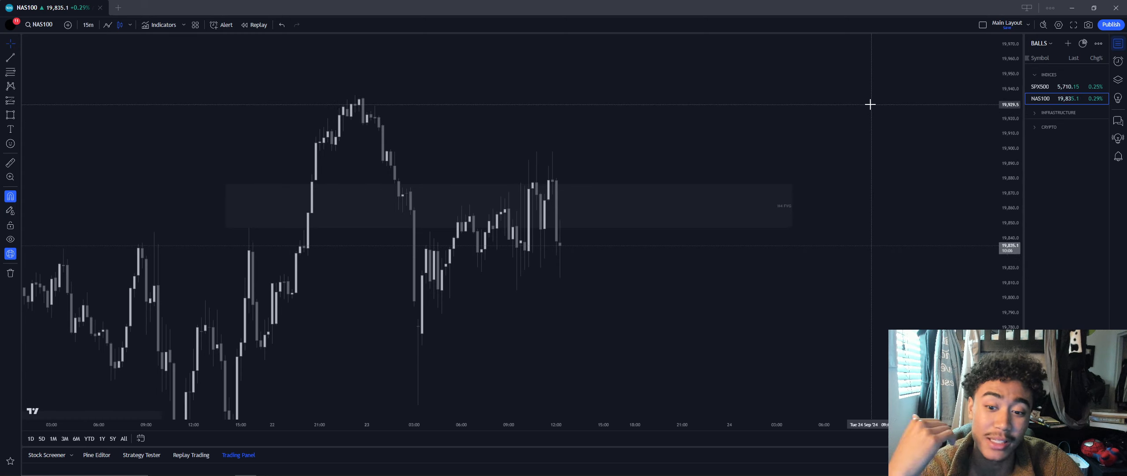
{"action": "mouse_move", "coordinate": [826, 83]}
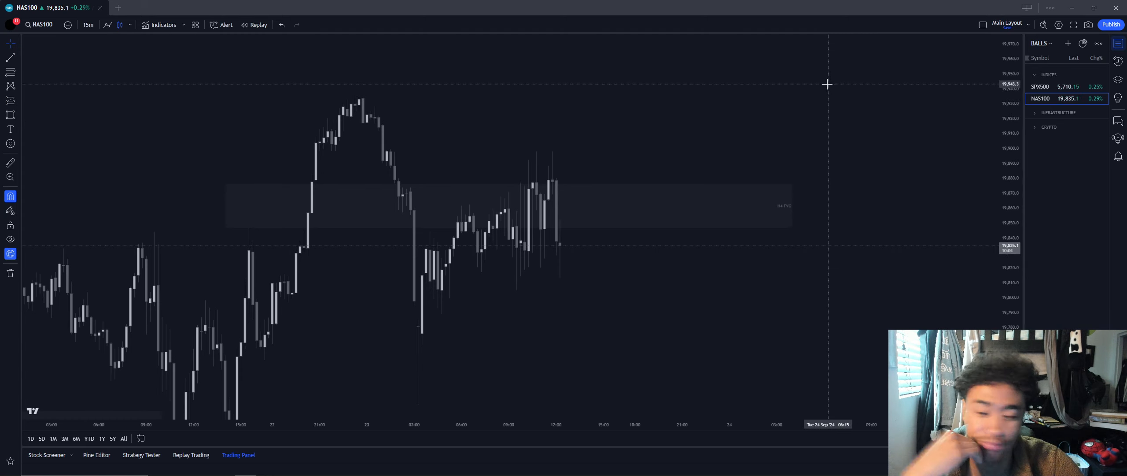
{"action": "mouse_move", "coordinate": [800, 67]}
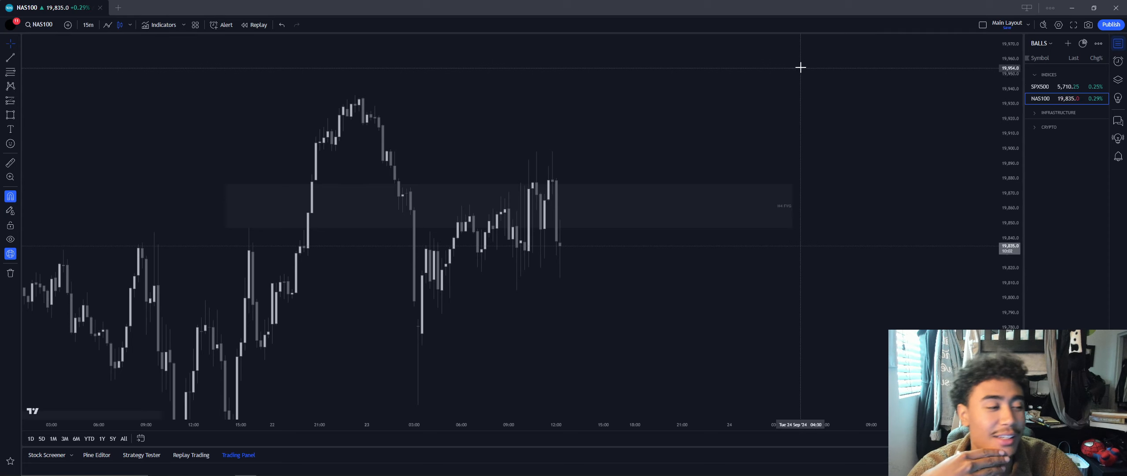
{"action": "mouse_move", "coordinate": [765, 49]}
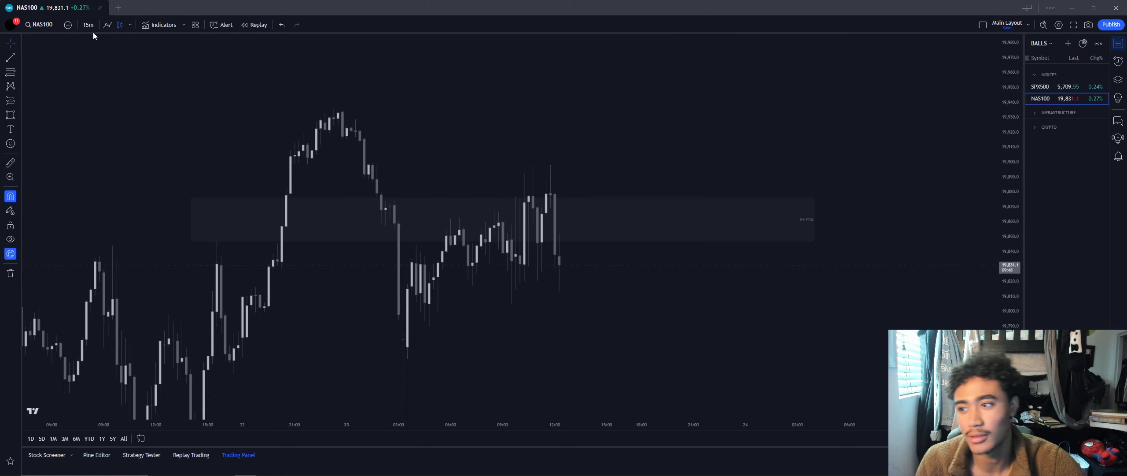
{"action": "left_click", "coordinate": [86, 25]}
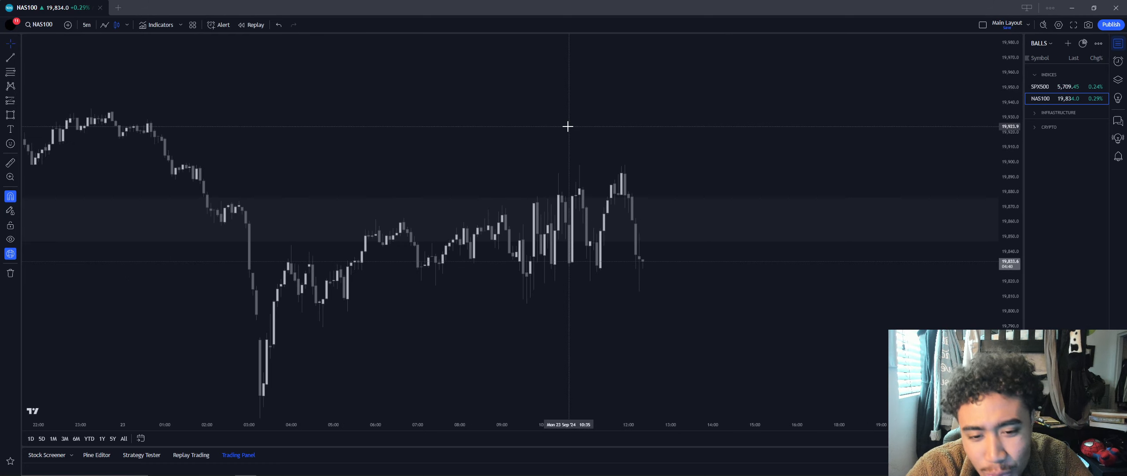
{"action": "mouse_move", "coordinate": [609, 120]}
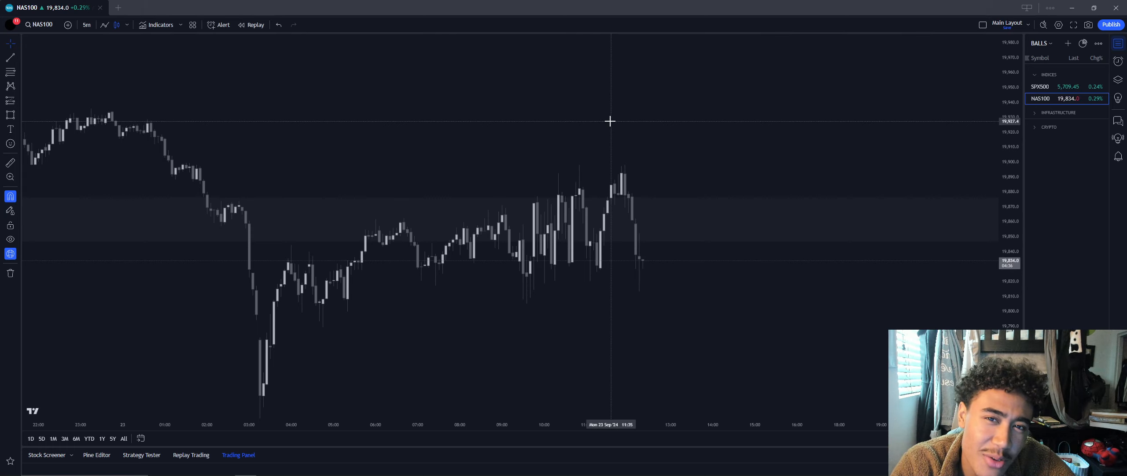
Return to SPX500 from the watchlist and view it on 4-hour candles, repositioned in view.
{"action": "left_click", "coordinate": [1039, 87]}
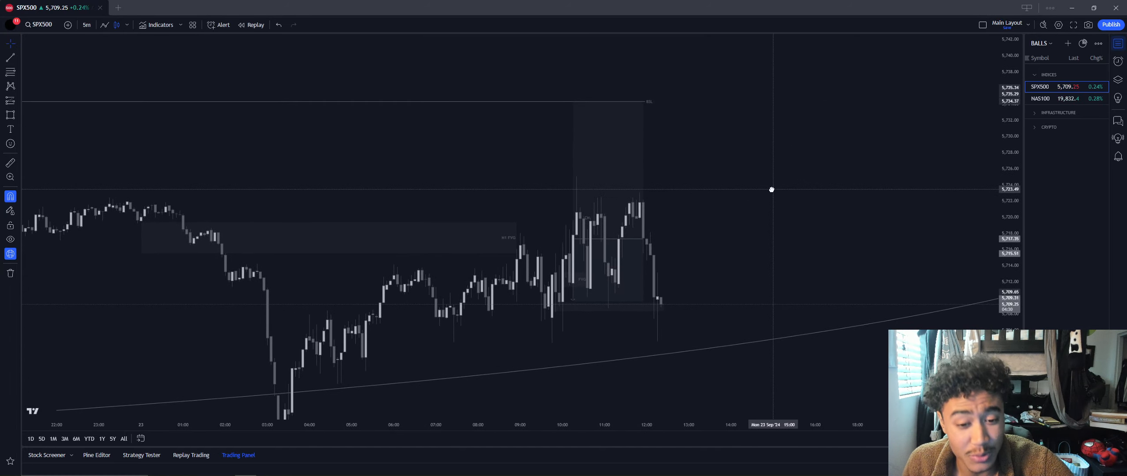
{"action": "mouse_move", "coordinate": [716, 216]}
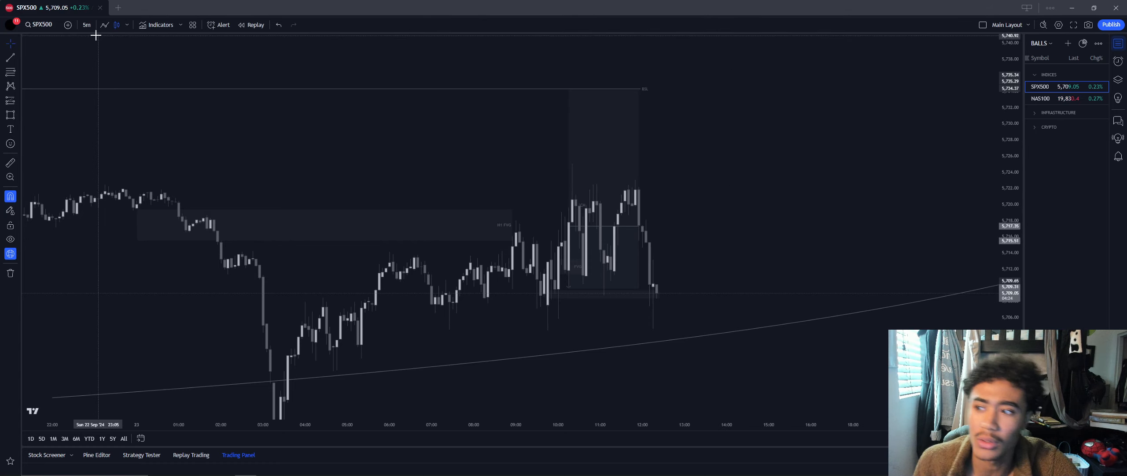
{"action": "left_click", "coordinate": [86, 25]}
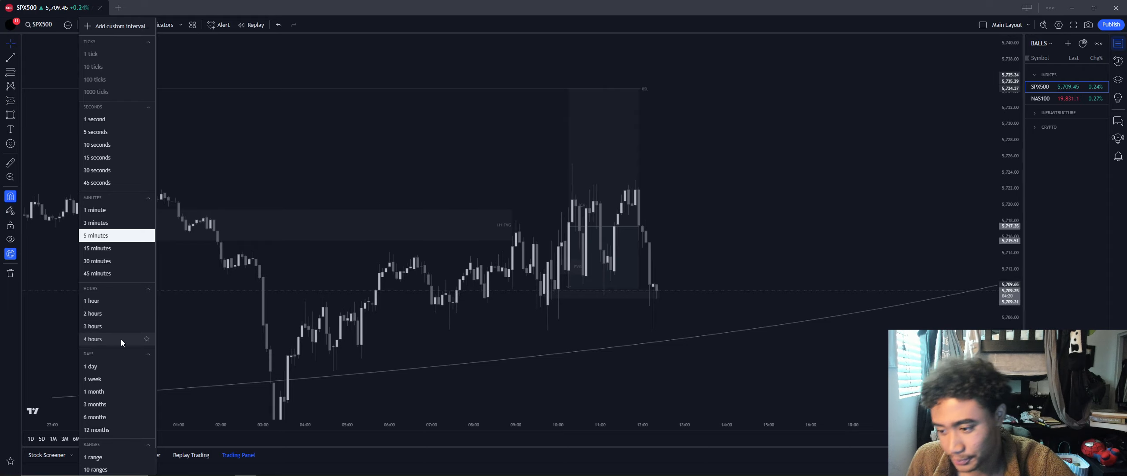
{"action": "left_click", "coordinate": [91, 338]}
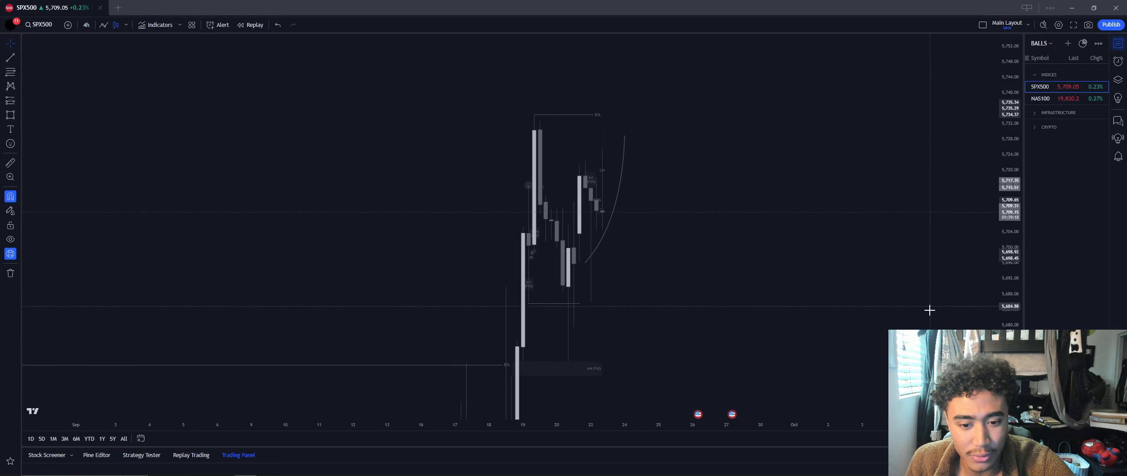
{"action": "left_click_drag", "start_coordinate": [930, 310], "coordinate": [516, 314]}
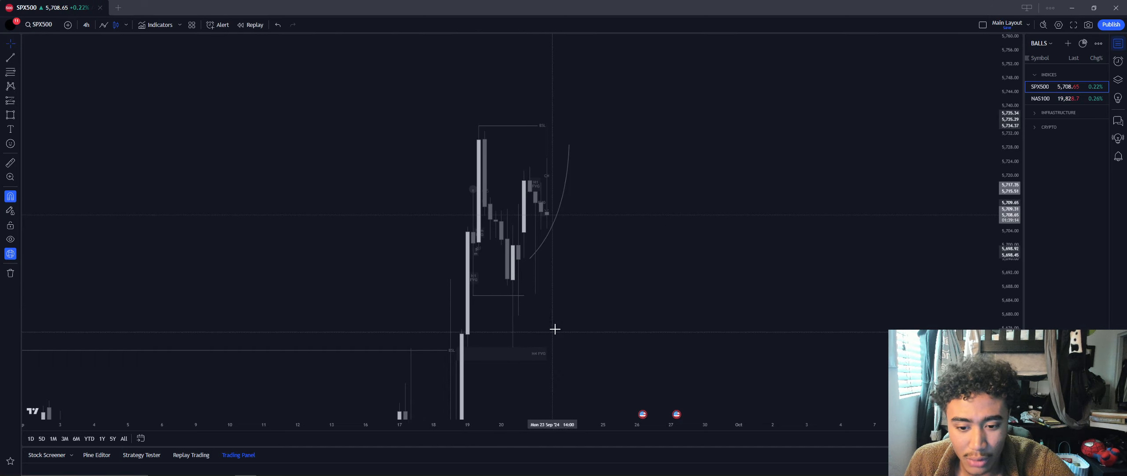
{"action": "mouse_move", "coordinate": [546, 281]}
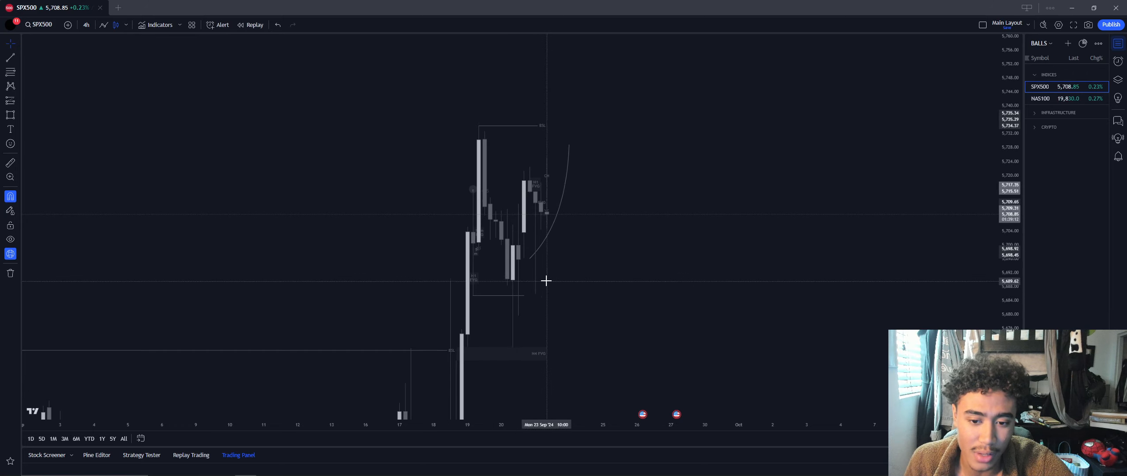
{"action": "mouse_move", "coordinate": [562, 150]}
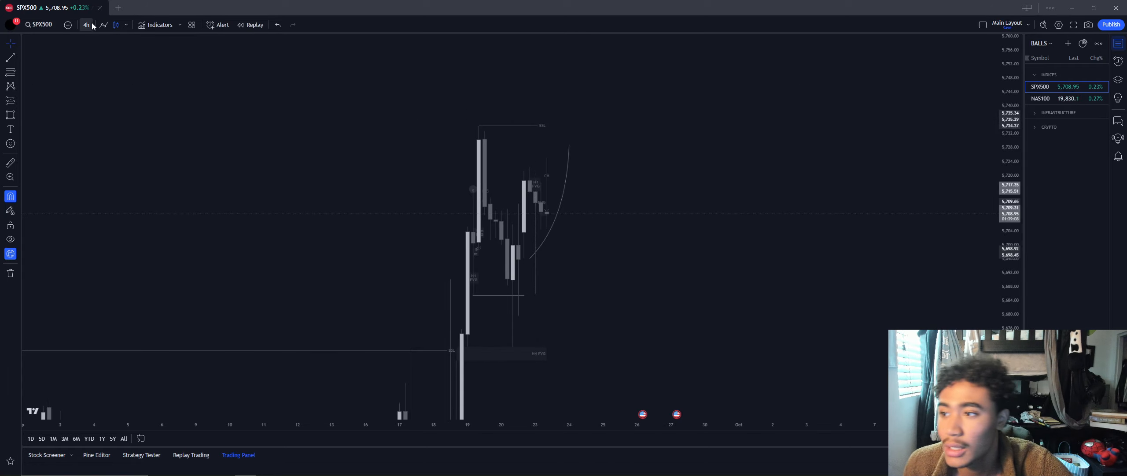
{"action": "left_click", "coordinate": [85, 25]}
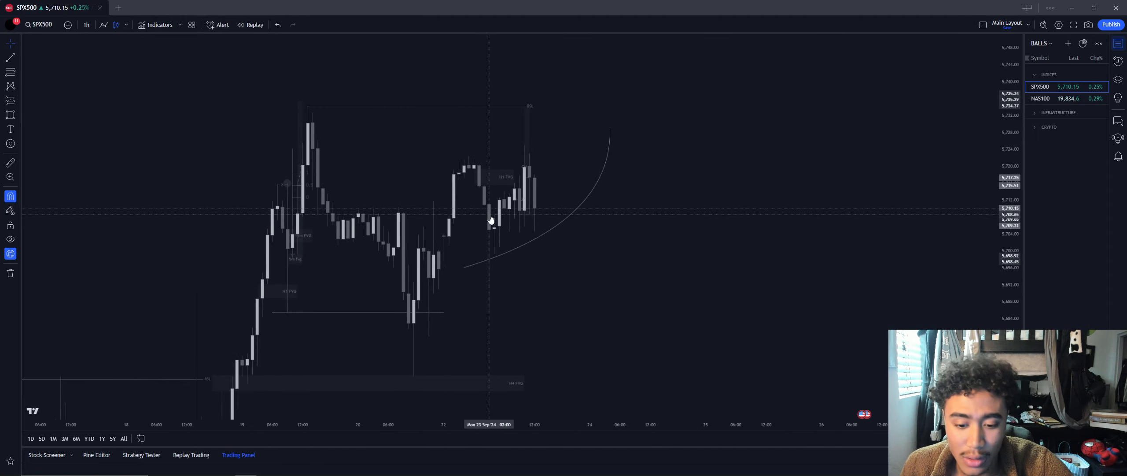
{"action": "mouse_move", "coordinate": [492, 287]}
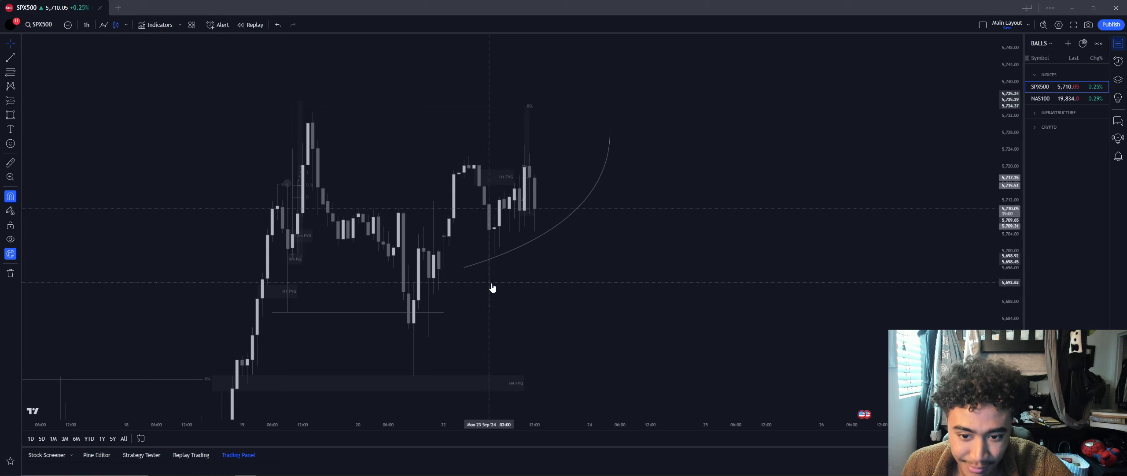
{"action": "mouse_move", "coordinate": [489, 252]}
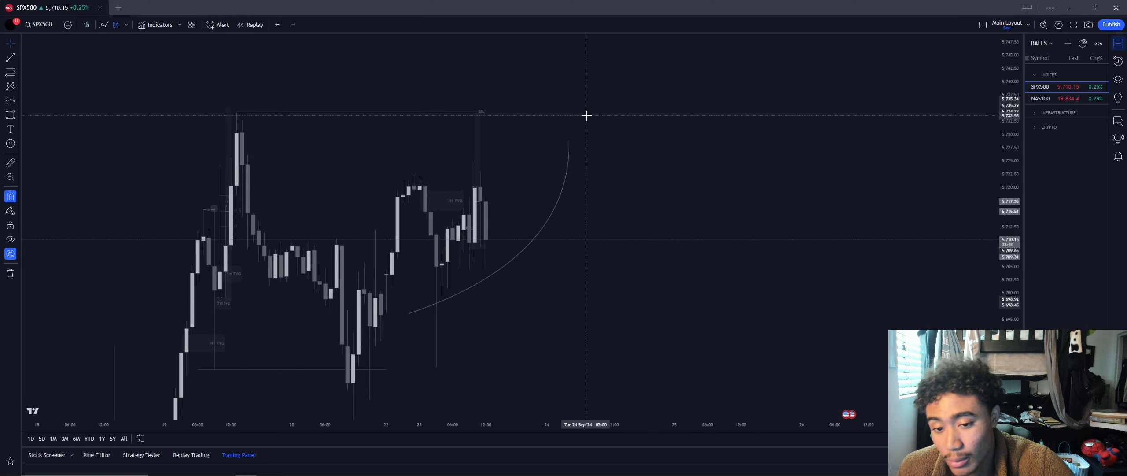
{"action": "mouse_move", "coordinate": [425, 203]}
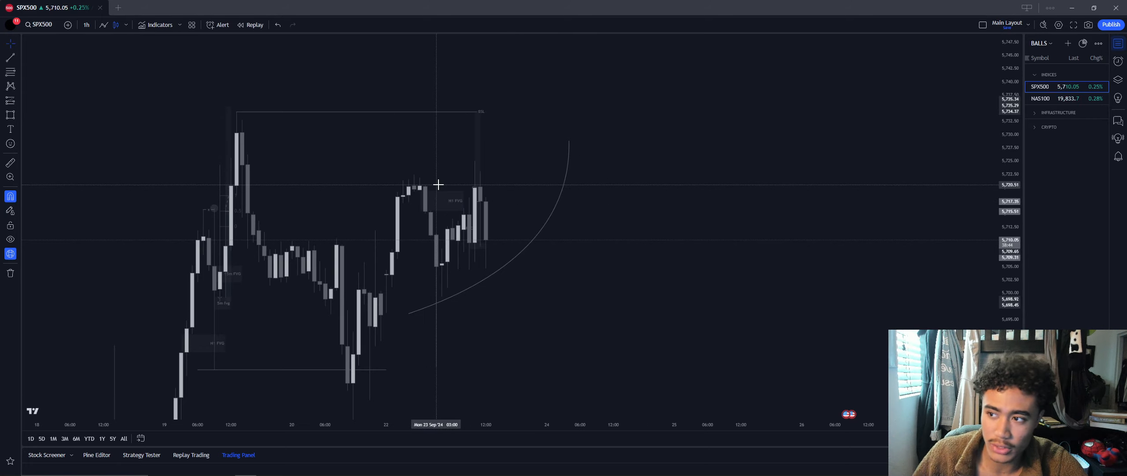
{"action": "mouse_move", "coordinate": [429, 154]}
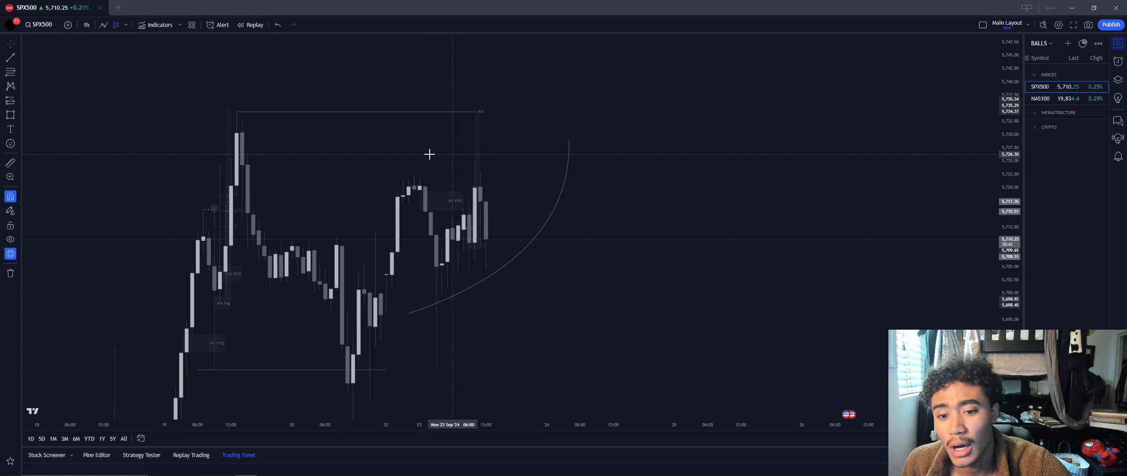
{"action": "mouse_move", "coordinate": [371, 159]}
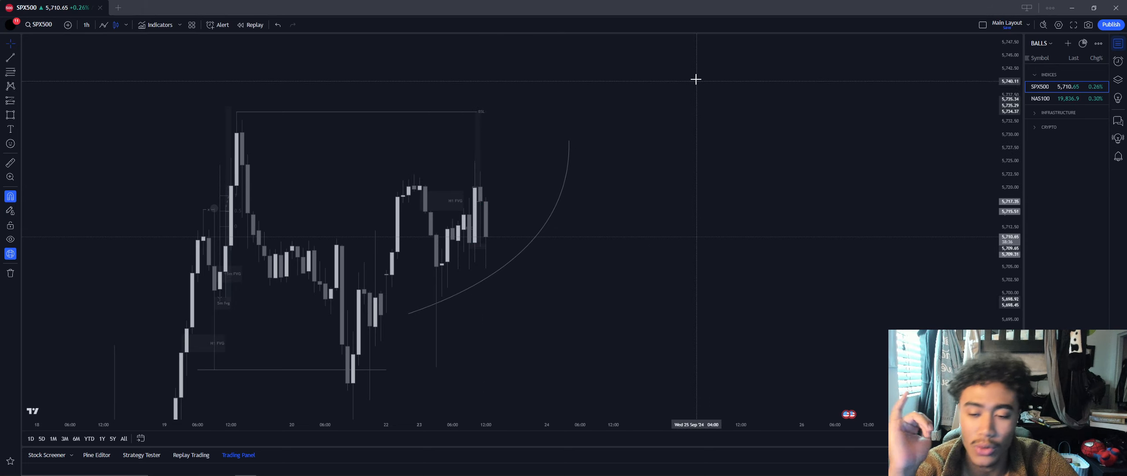
{"action": "mouse_move", "coordinate": [420, 174]}
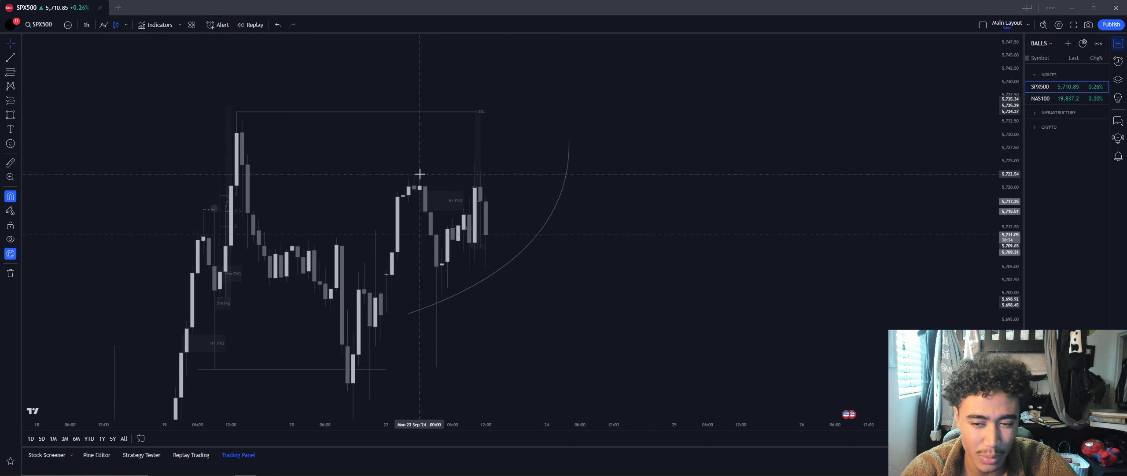
{"action": "left_click", "coordinate": [86, 25]}
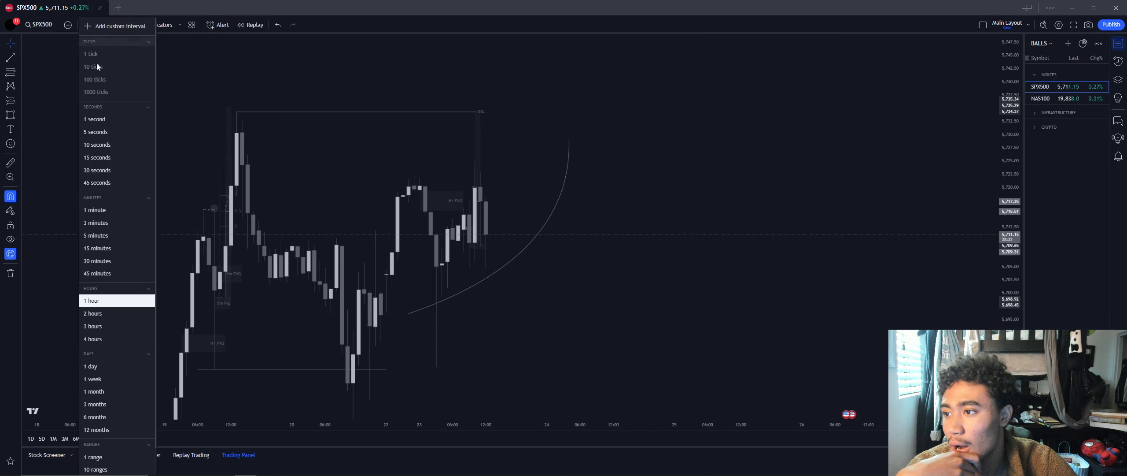
{"action": "left_click", "coordinate": [96, 248]}
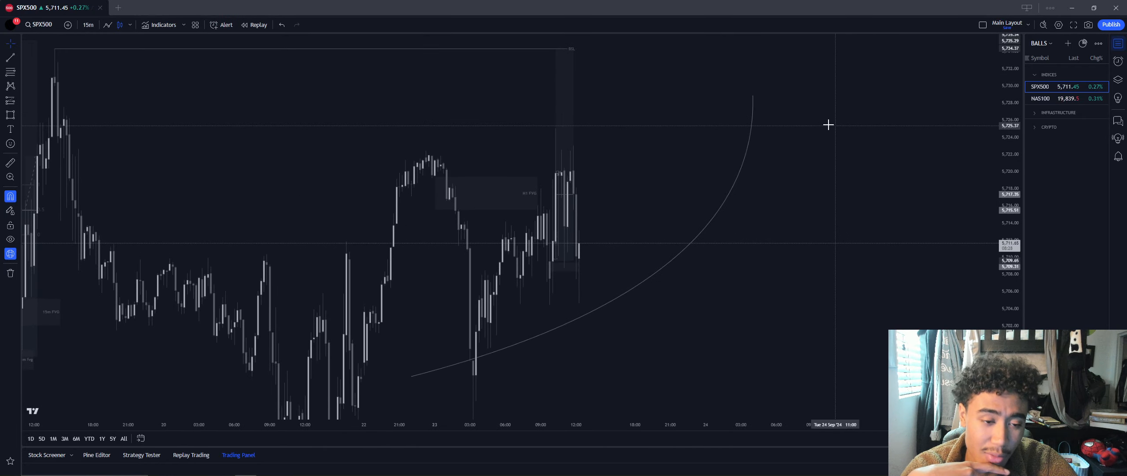
{"action": "left_click", "coordinate": [88, 24]}
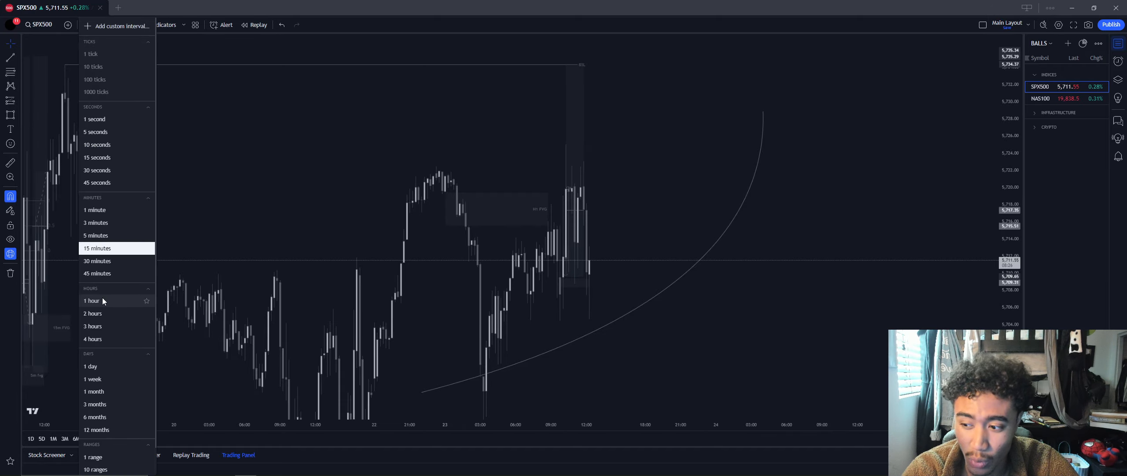
{"action": "left_click", "coordinate": [91, 300]}
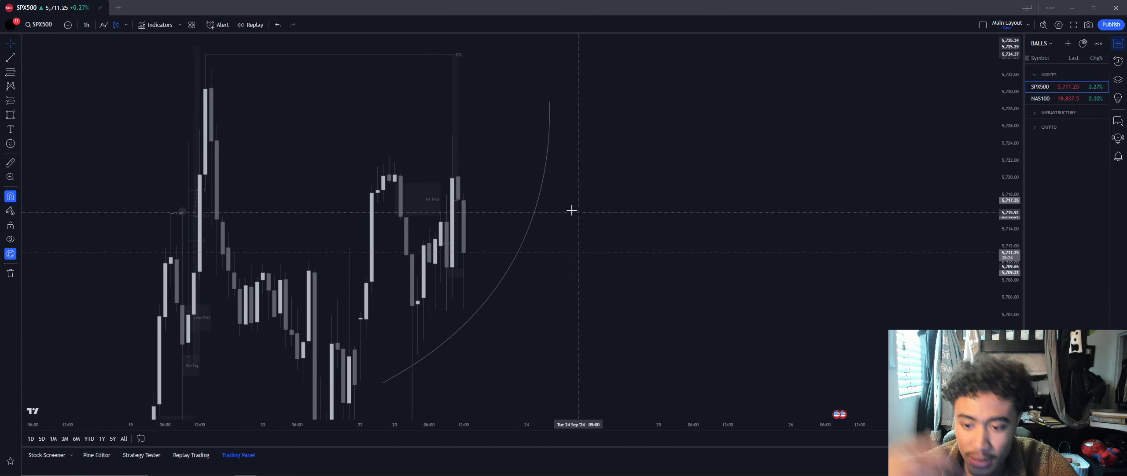
Start bar replay on the hourly SPX500 chart from the 23 September morning bar.
{"action": "left_click", "coordinate": [251, 25]}
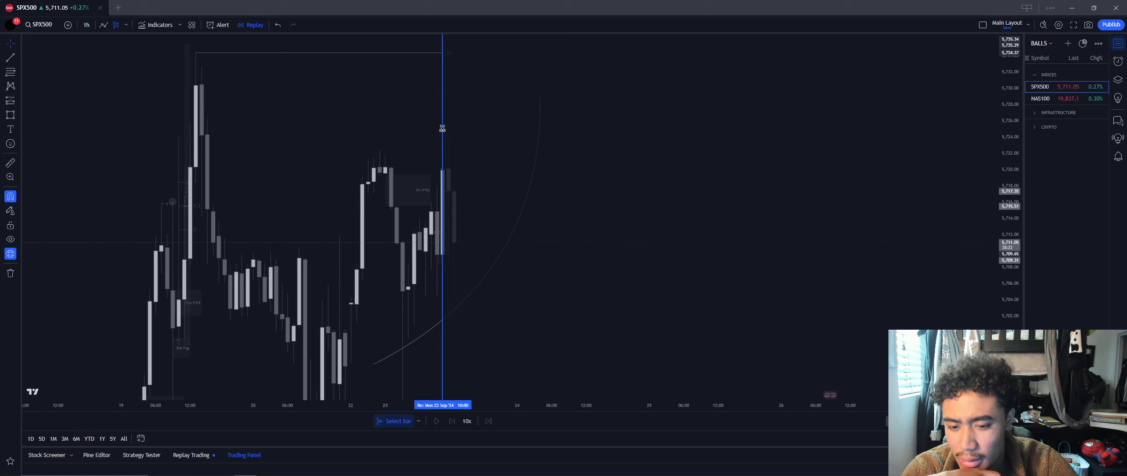
{"action": "left_click", "coordinate": [452, 420]}
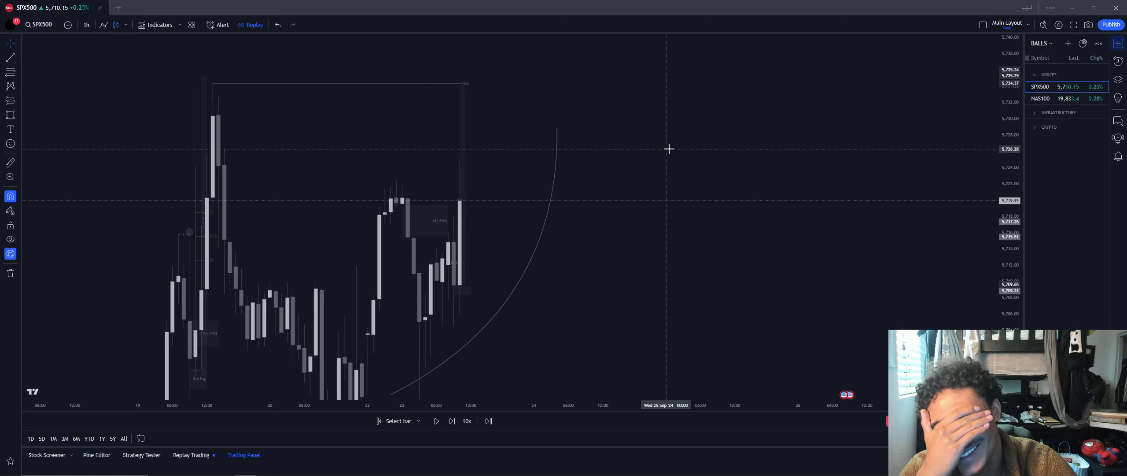
{"action": "mouse_move", "coordinate": [655, 147]}
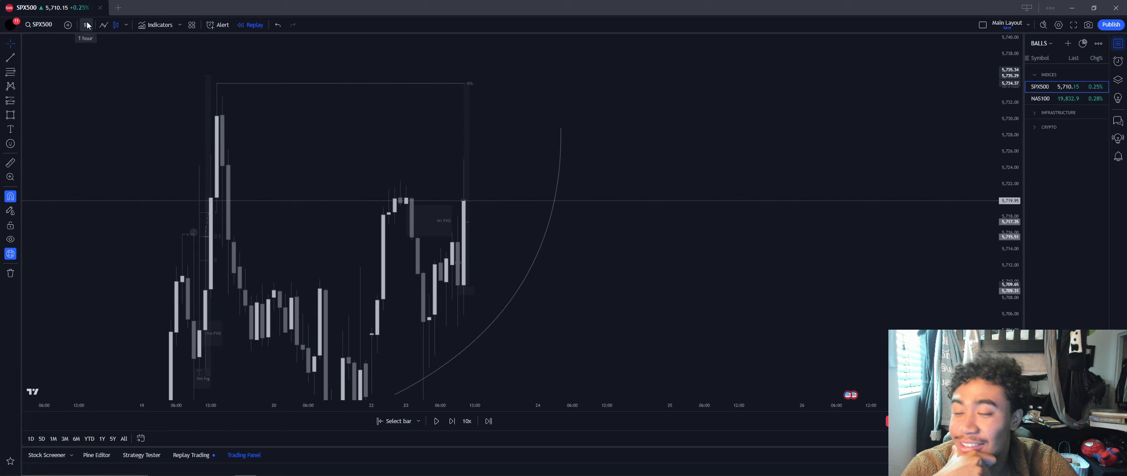
{"action": "mouse_move", "coordinate": [636, 143]}
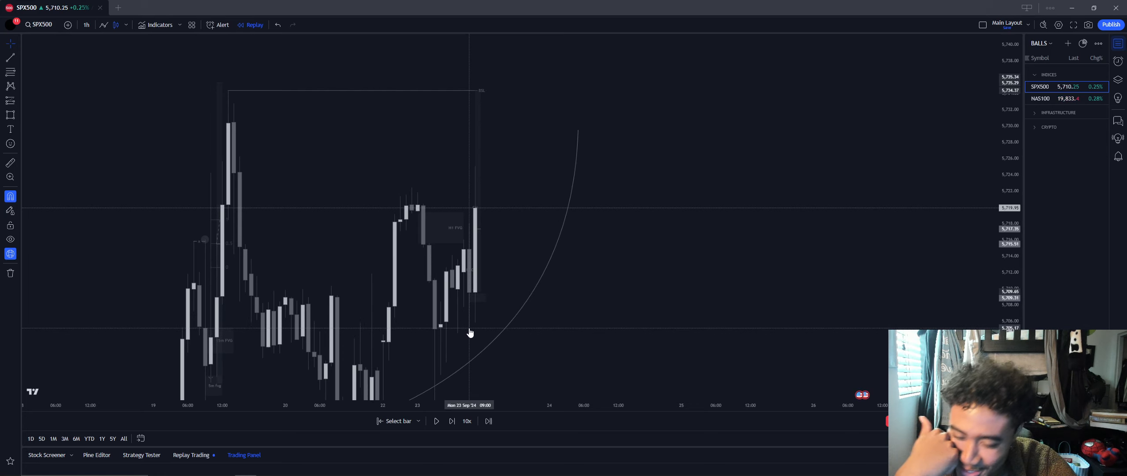
{"action": "mouse_move", "coordinate": [448, 337]}
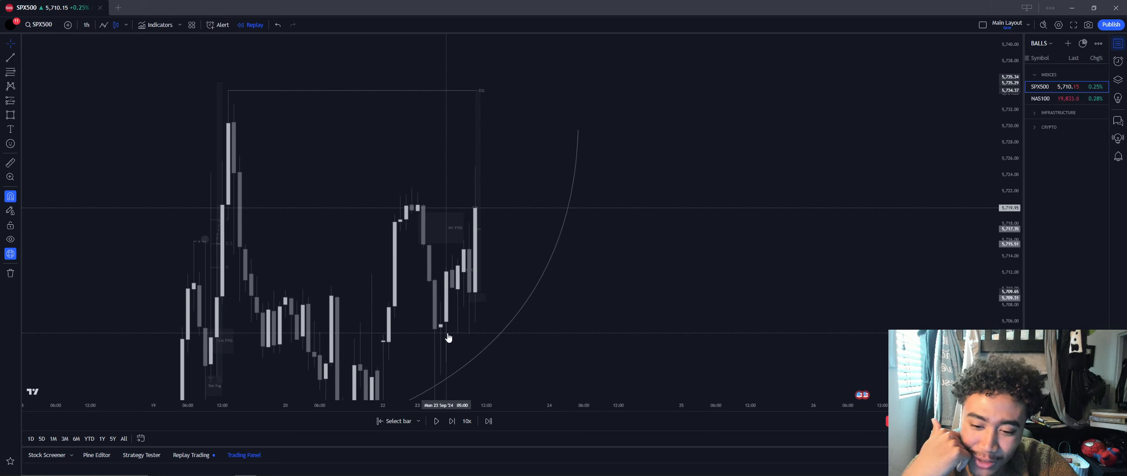
Flip the replayed SPX500 chart between 15-minute and 5-minute candles, ending on 5-minute.
{"action": "left_click", "coordinate": [86, 25]}
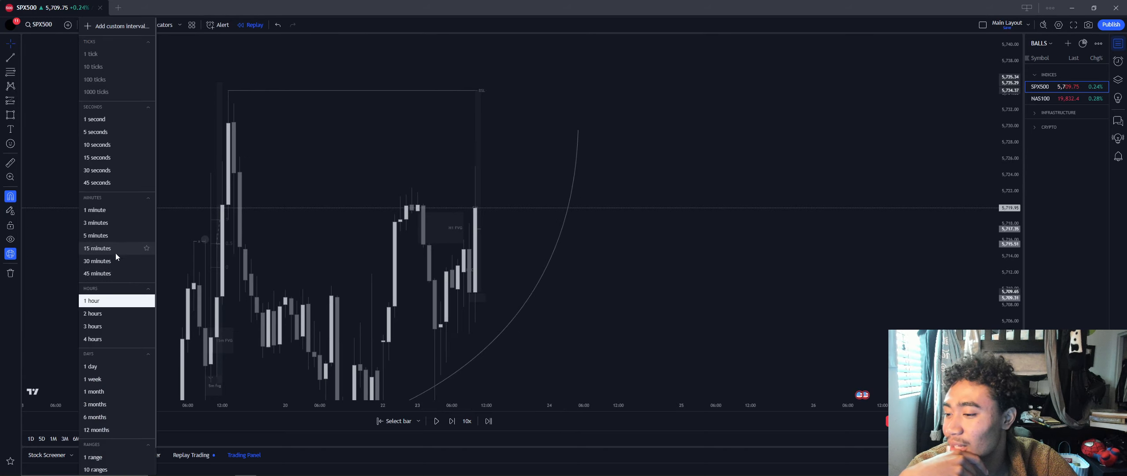
{"action": "left_click", "coordinate": [96, 248]}
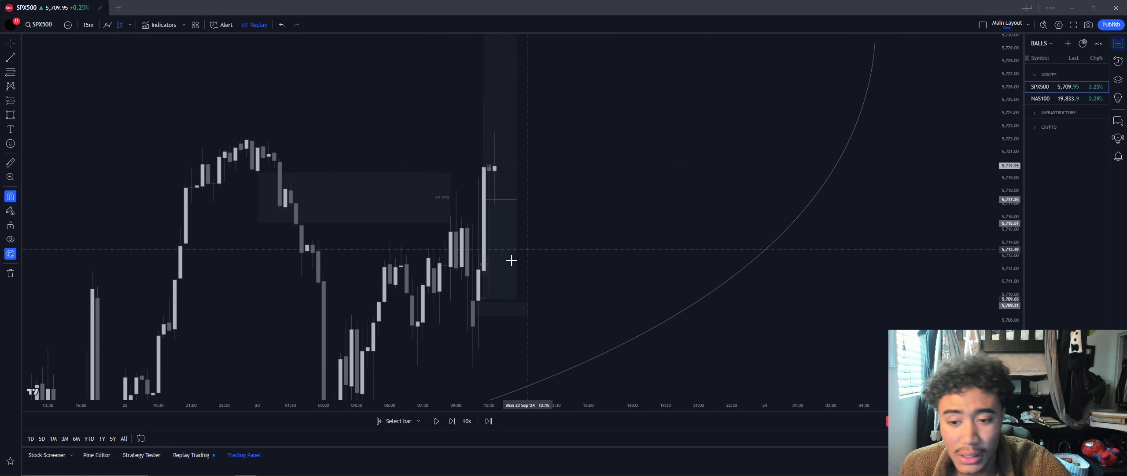
{"action": "left_click", "coordinate": [88, 24]}
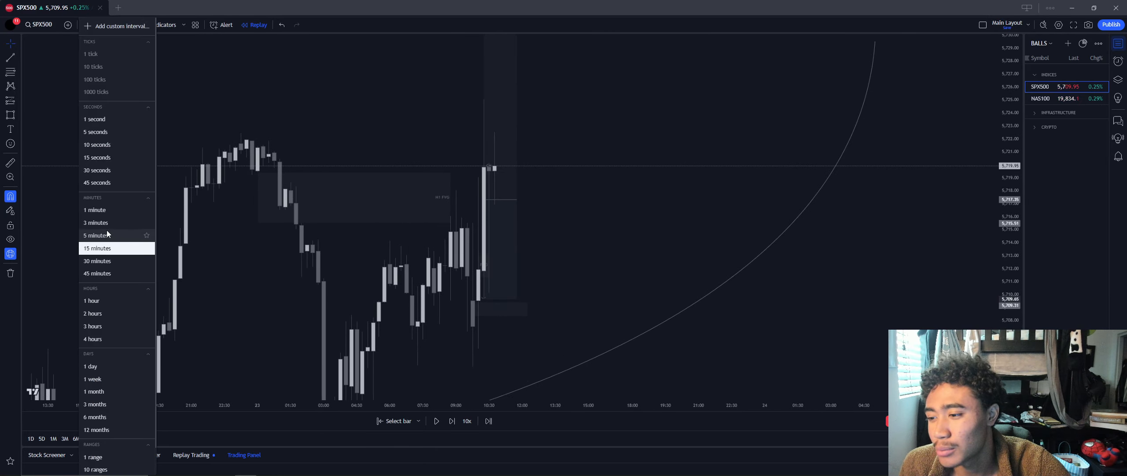
{"action": "left_click", "coordinate": [96, 235]}
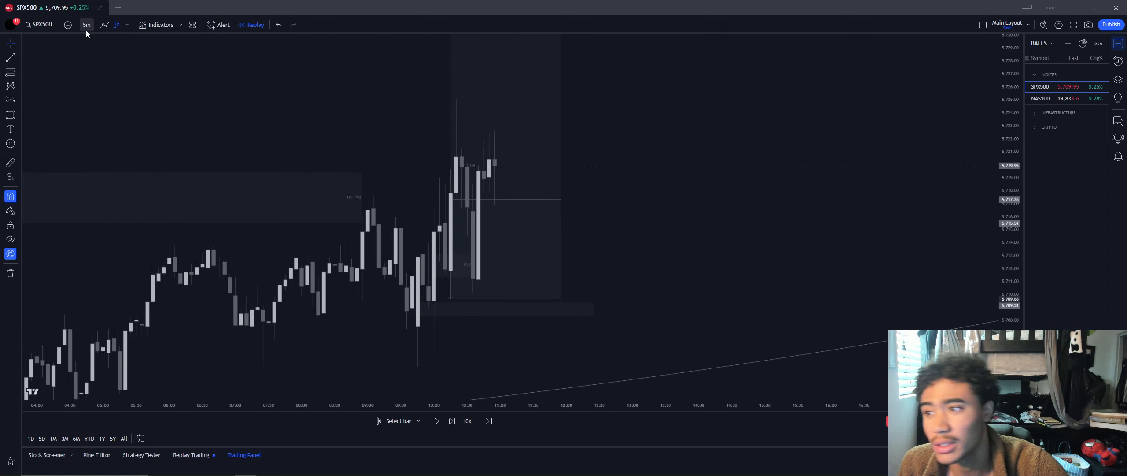
{"action": "left_click", "coordinate": [87, 25]}
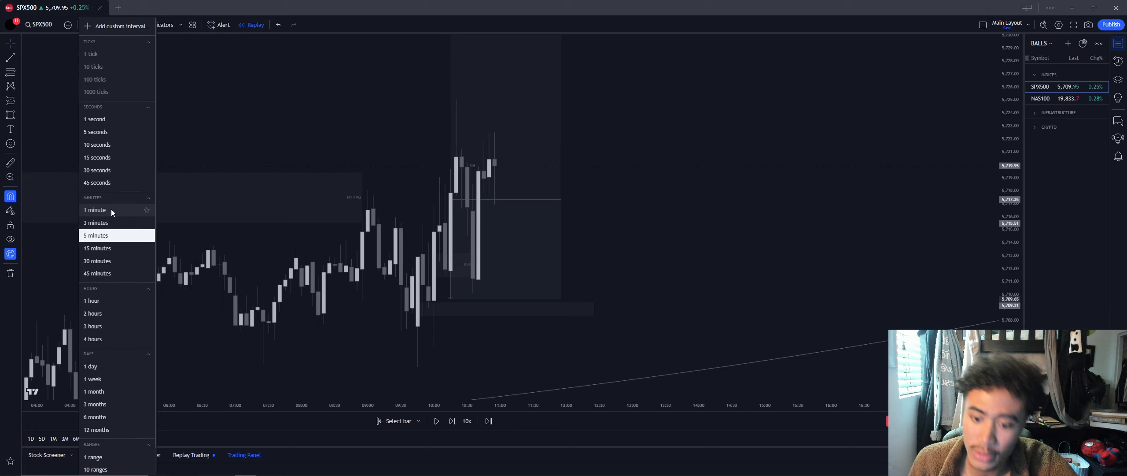
{"action": "left_click", "coordinate": [95, 235]}
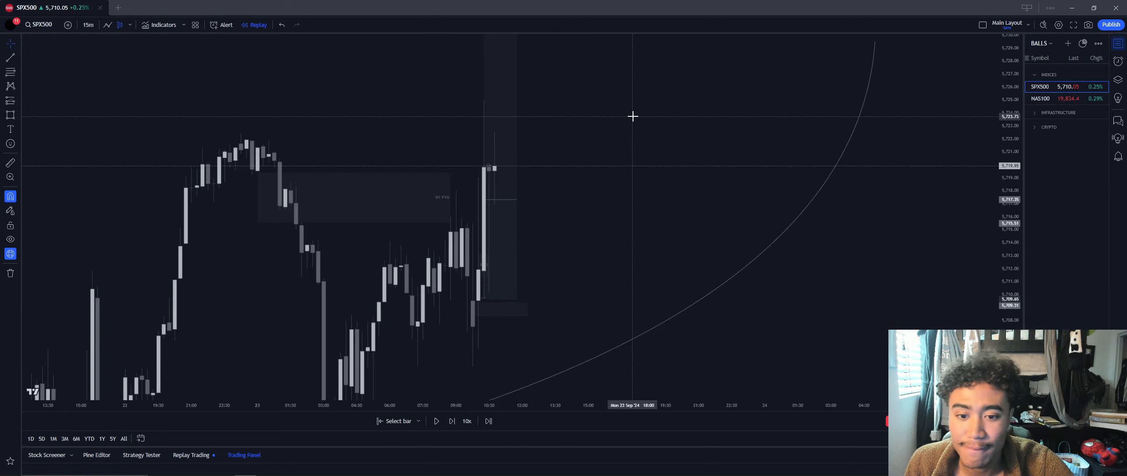
{"action": "left_click", "coordinate": [88, 24]}
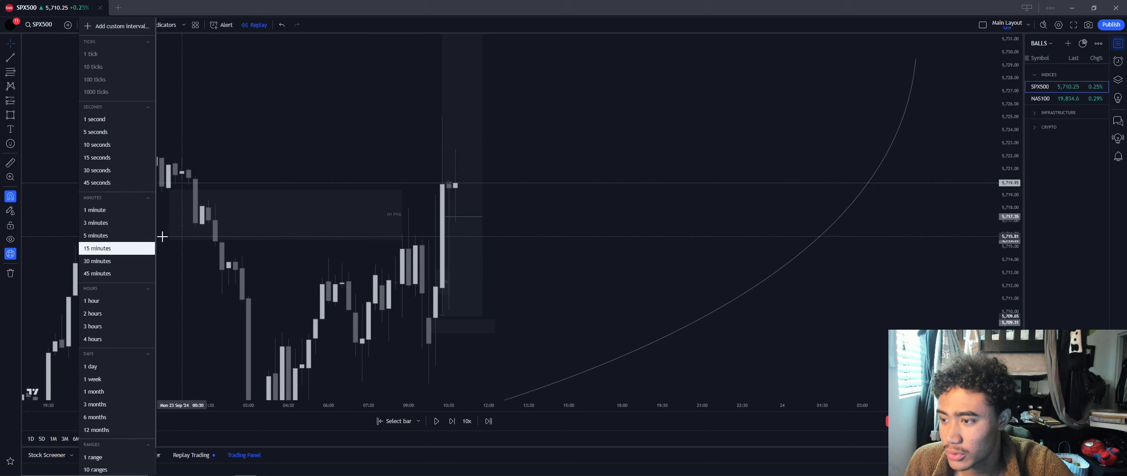
{"action": "left_click", "coordinate": [95, 235]}
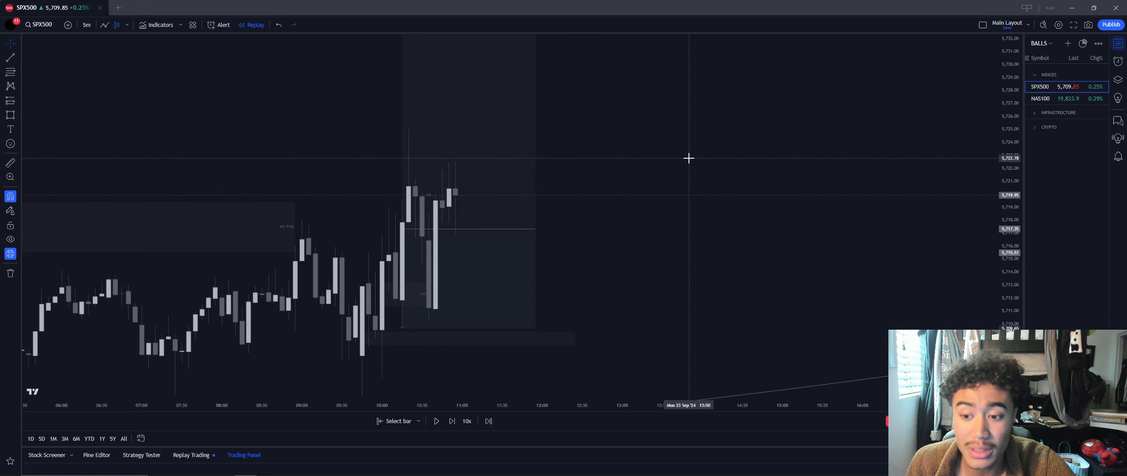
Show the replayed SPX500 chart on 1-minute candles.
{"action": "left_click", "coordinate": [87, 24]}
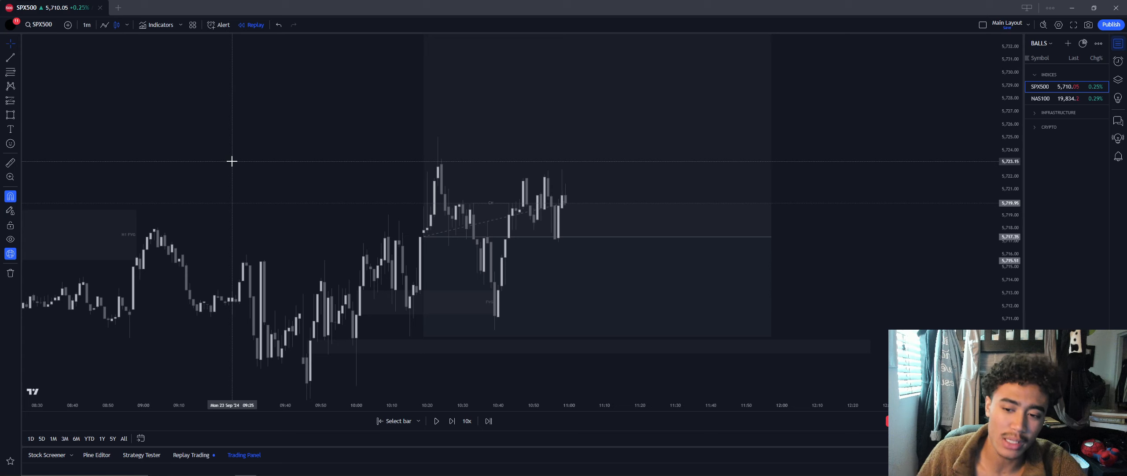
{"action": "mouse_move", "coordinate": [206, 170]}
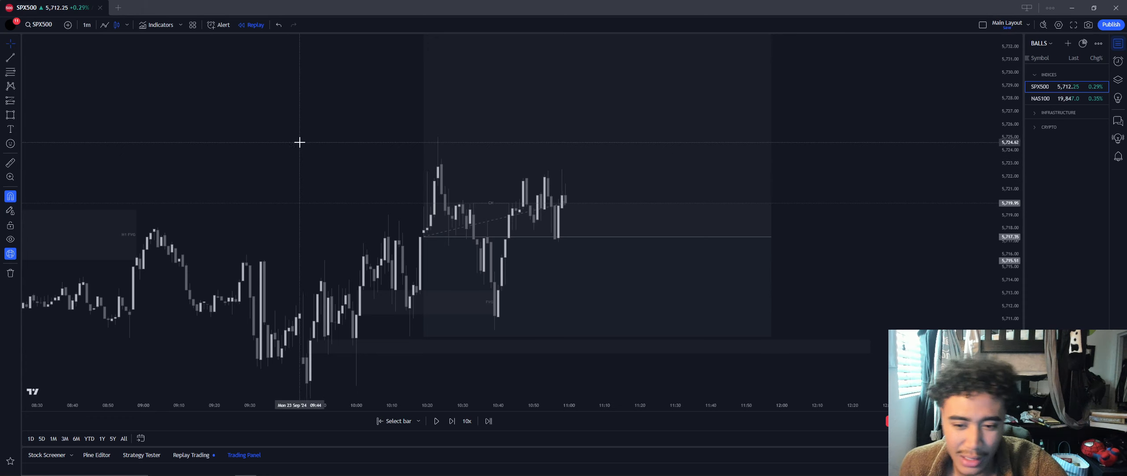
{"action": "mouse_move", "coordinate": [325, 138]}
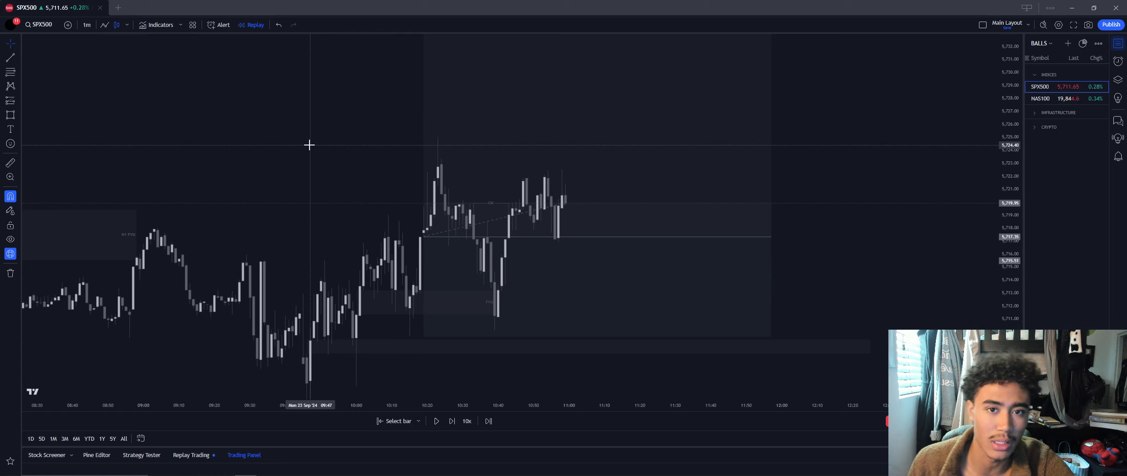
{"action": "mouse_move", "coordinate": [297, 143]}
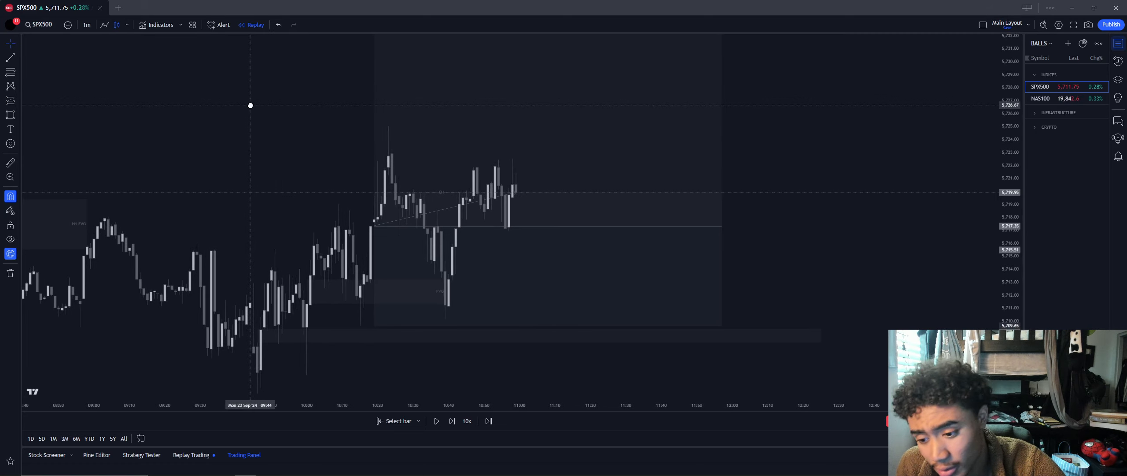
{"action": "mouse_move", "coordinate": [344, 237]}
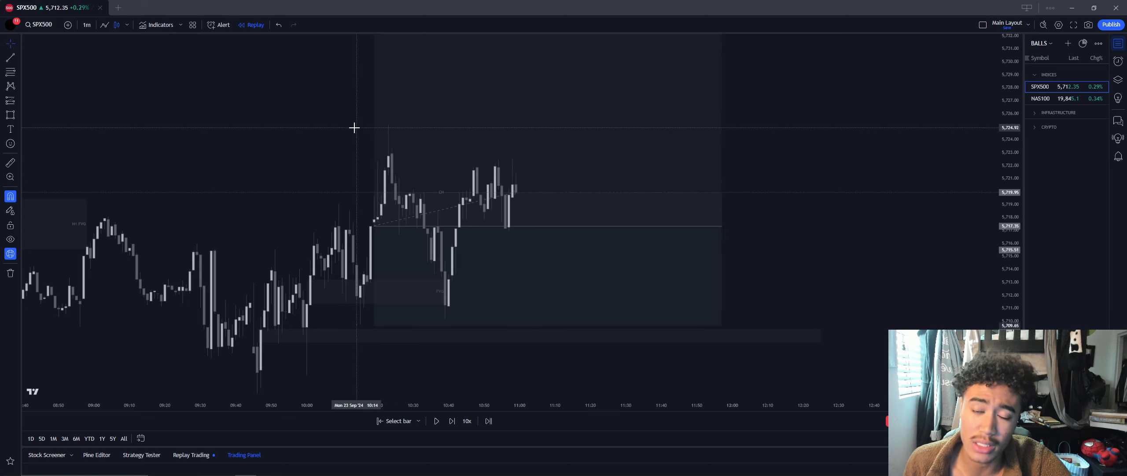
{"action": "mouse_move", "coordinate": [332, 136]}
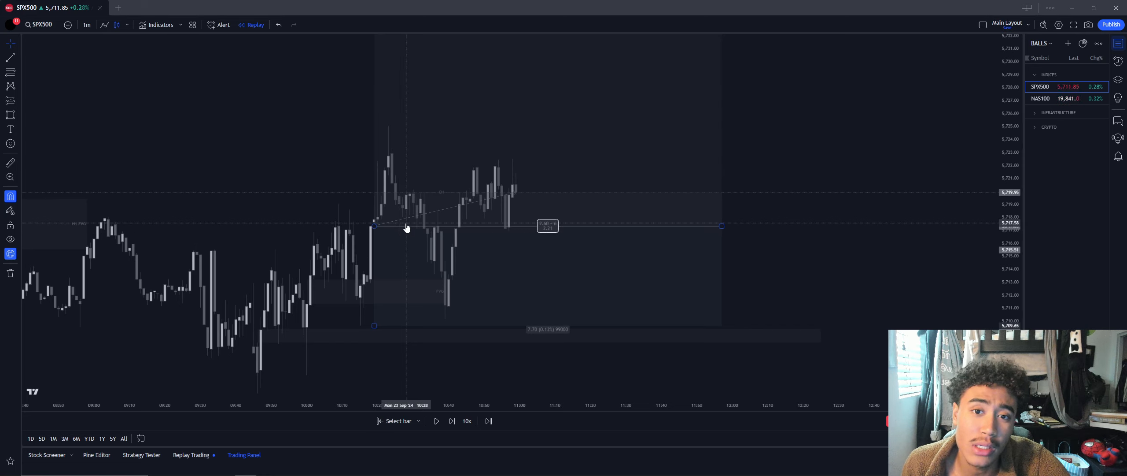
{"action": "mouse_move", "coordinate": [375, 209]}
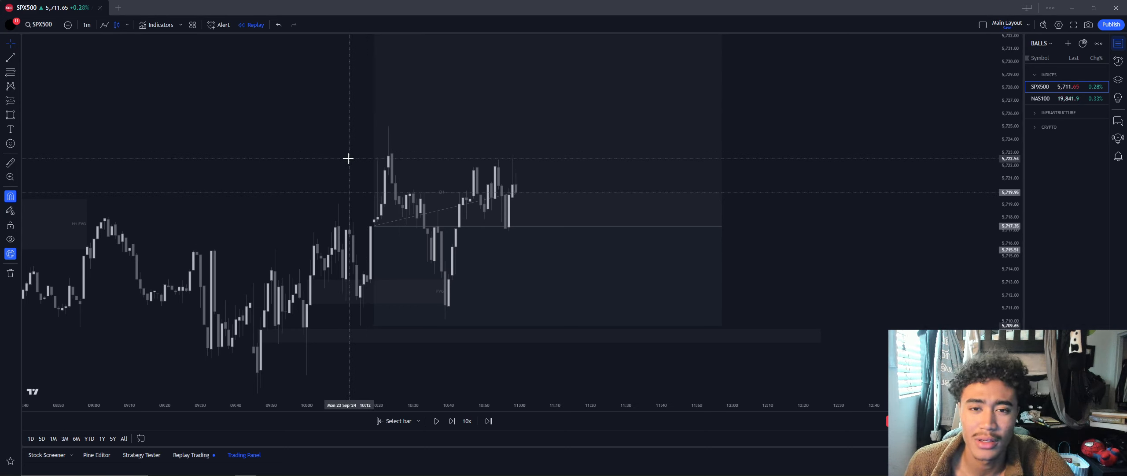
{"action": "mouse_move", "coordinate": [352, 161]}
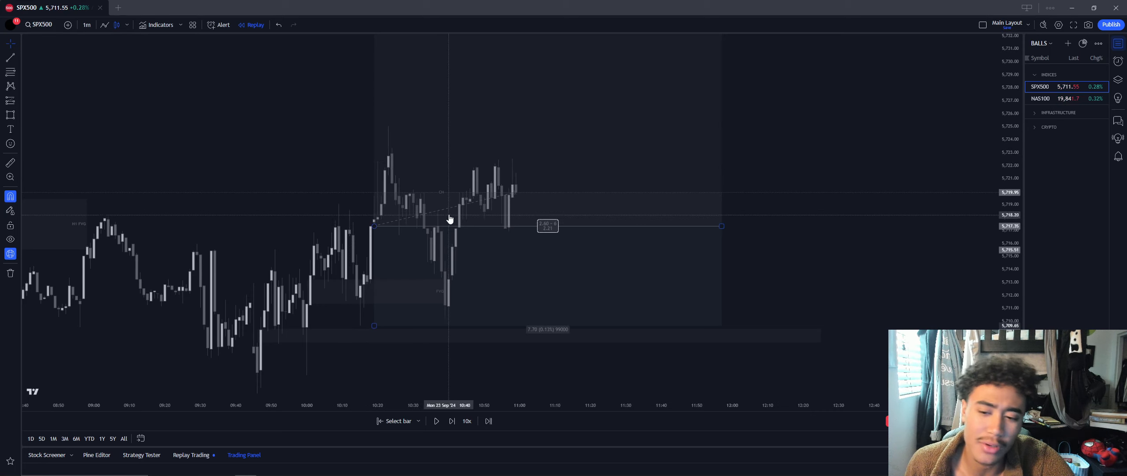
{"action": "mouse_move", "coordinate": [473, 209]}
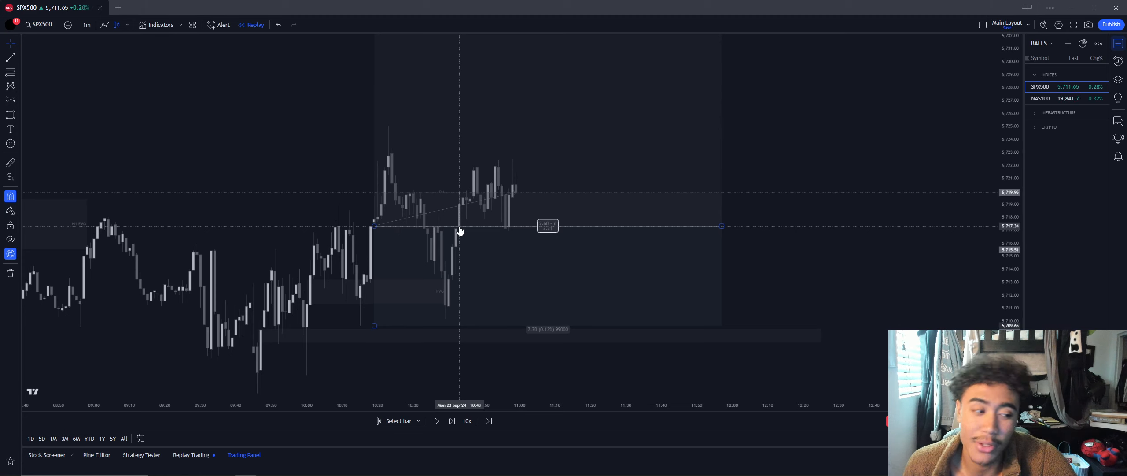
{"action": "mouse_move", "coordinate": [392, 185]}
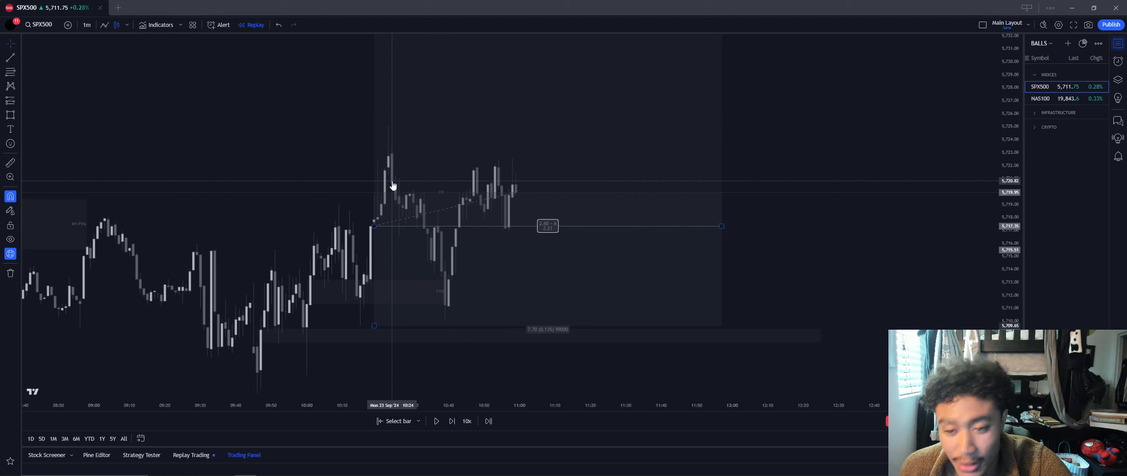
{"action": "mouse_move", "coordinate": [406, 206]}
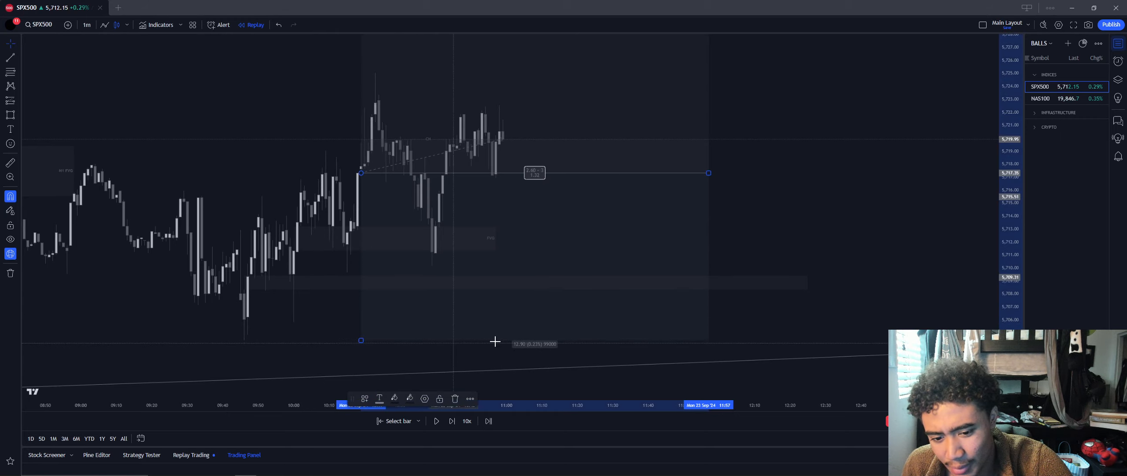
Move the replayed SPX500 chart to 5-minute candles, then to 15-minute candles.
{"action": "left_click", "coordinate": [86, 24]}
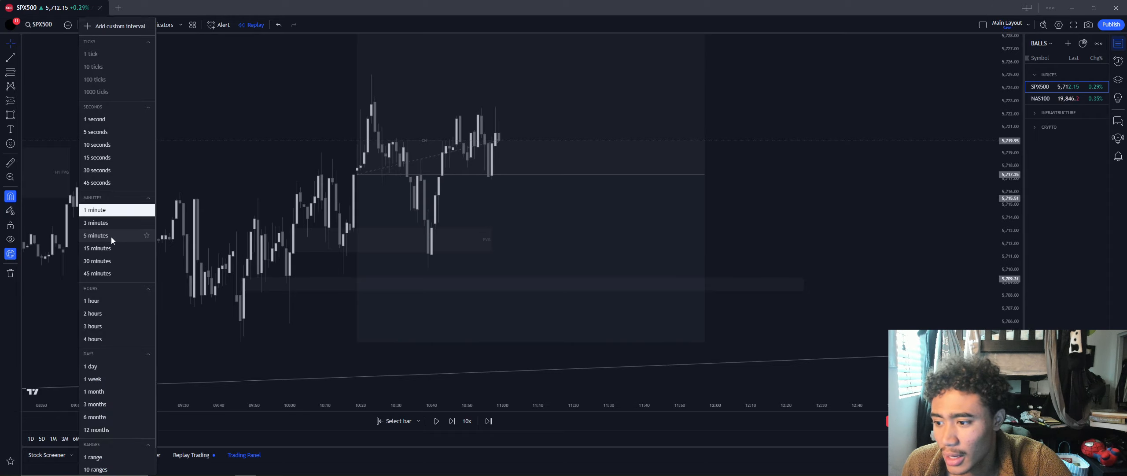
{"action": "left_click", "coordinate": [95, 235]}
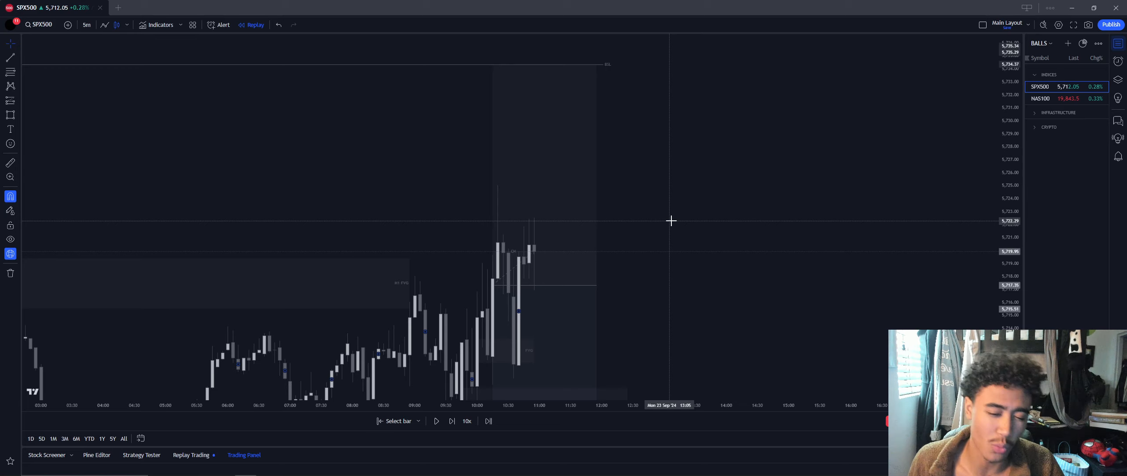
{"action": "mouse_move", "coordinate": [636, 166]}
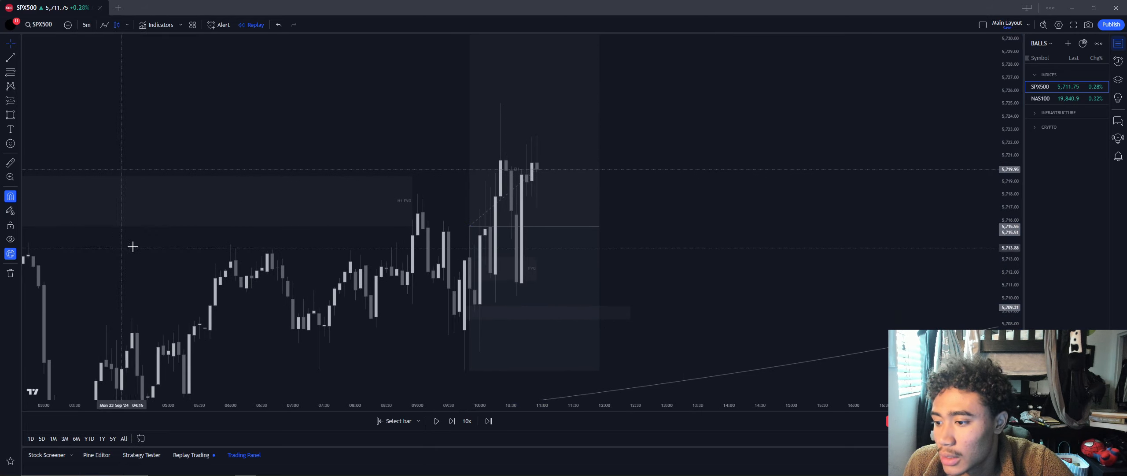
{"action": "left_click", "coordinate": [86, 25]}
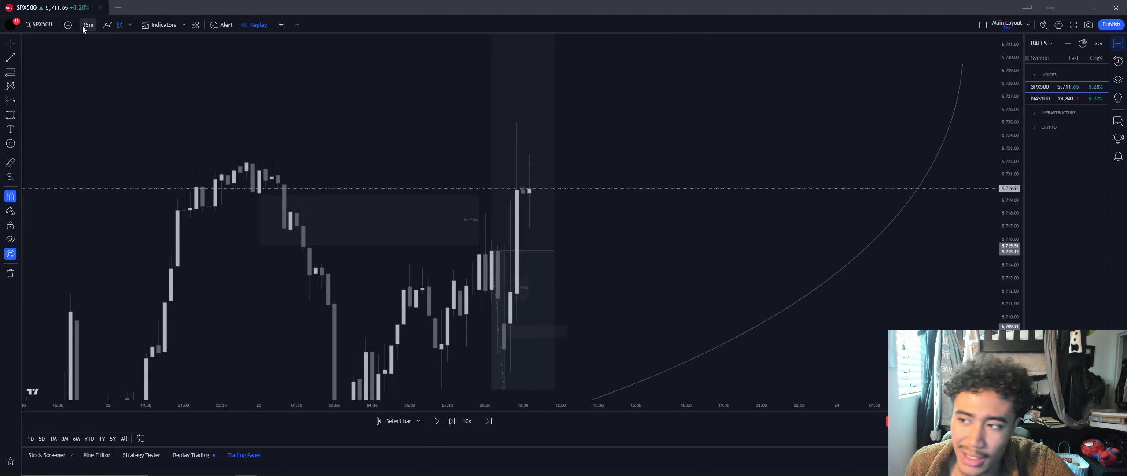
On 1-minute candles, shift the long position's entry to a later candle and raise its stop.
{"action": "left_click", "coordinate": [87, 24]}
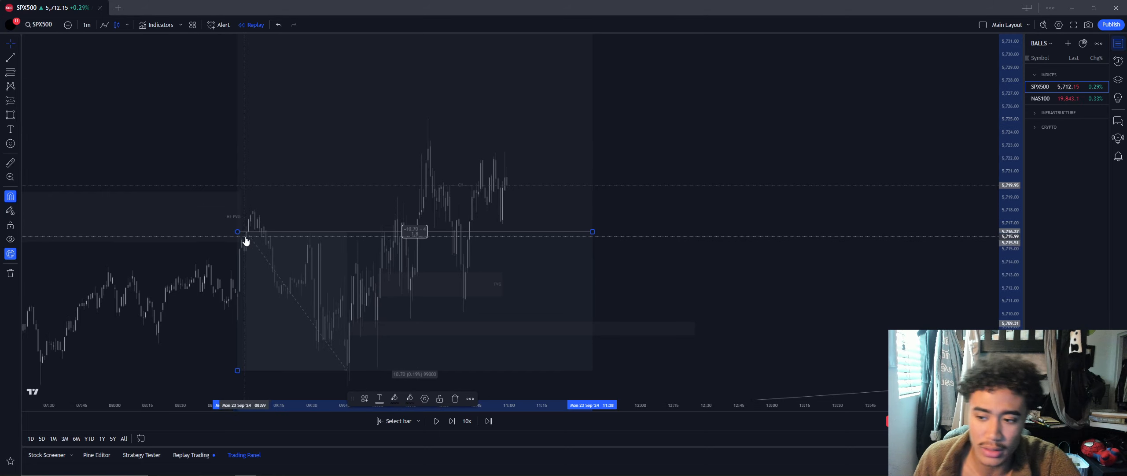
{"action": "left_click_drag", "start_coordinate": [237, 231], "coordinate": [418, 219]}
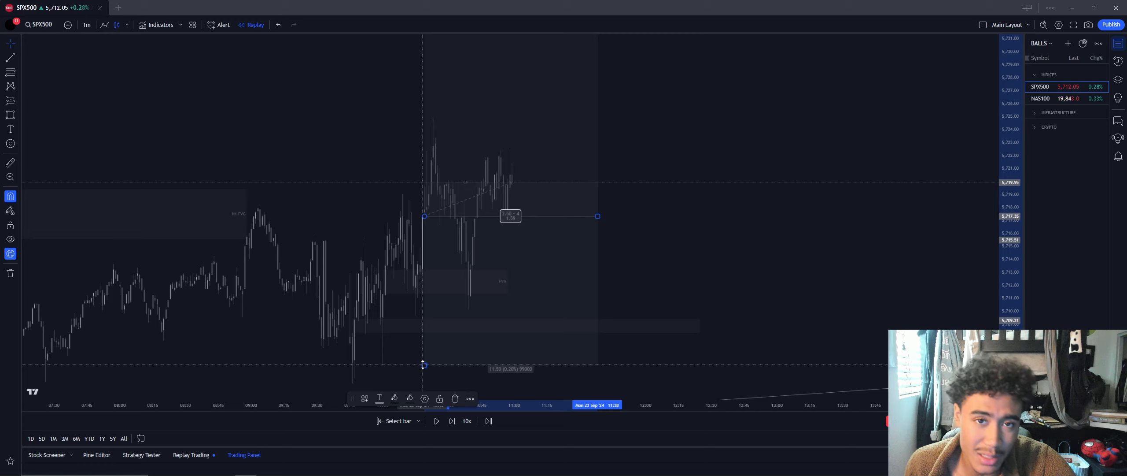
{"action": "left_click_drag", "start_coordinate": [424, 364], "coordinate": [424, 316]}
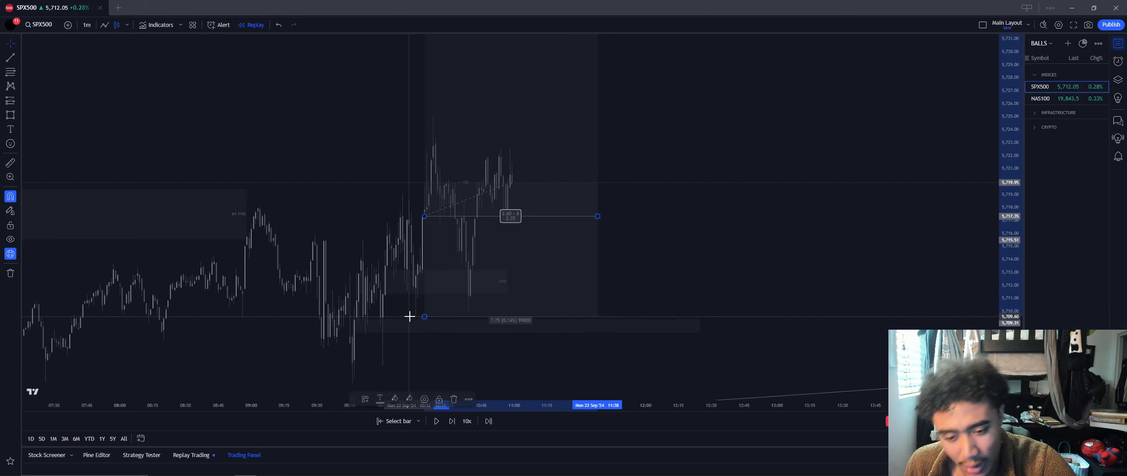
{"action": "mouse_move", "coordinate": [557, 100]}
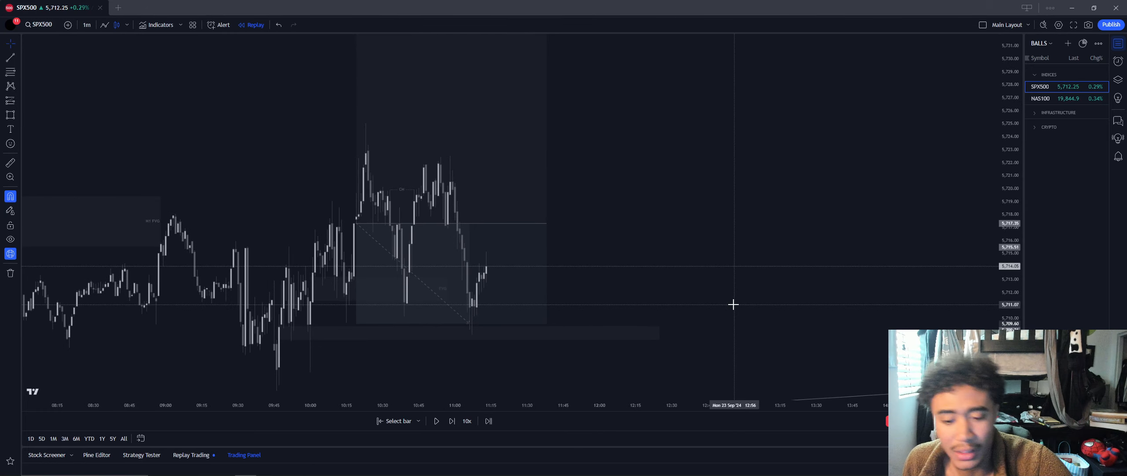
{"action": "mouse_move", "coordinate": [687, 255]}
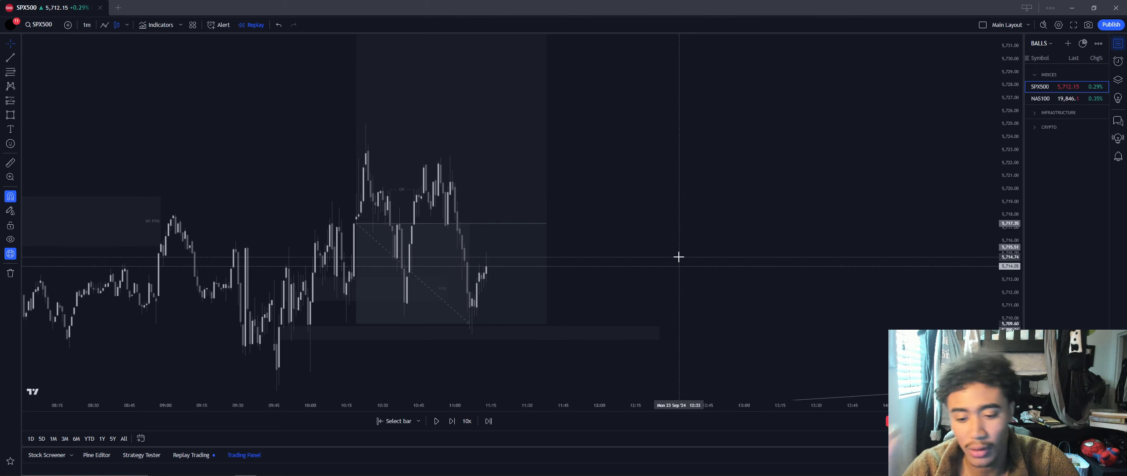
{"action": "mouse_move", "coordinate": [675, 236]}
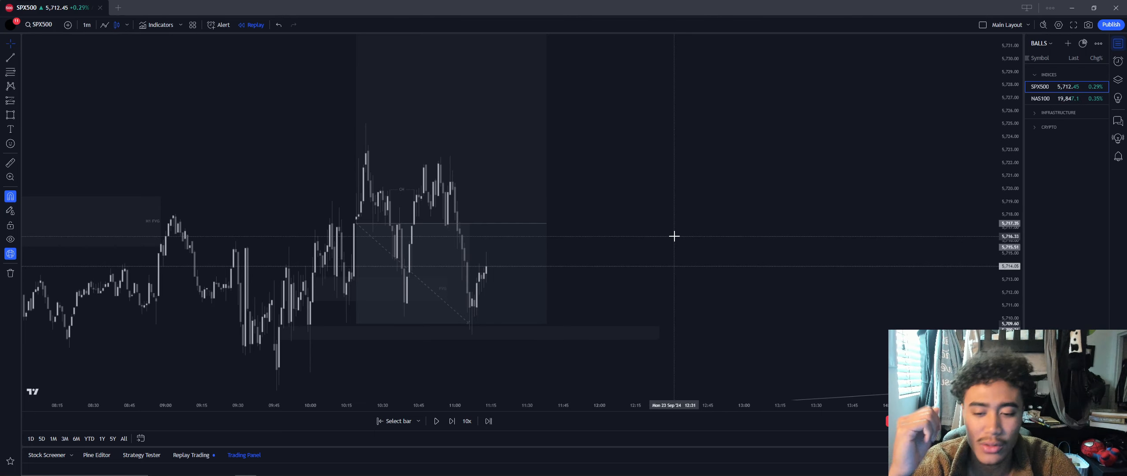
{"action": "mouse_move", "coordinate": [665, 230]}
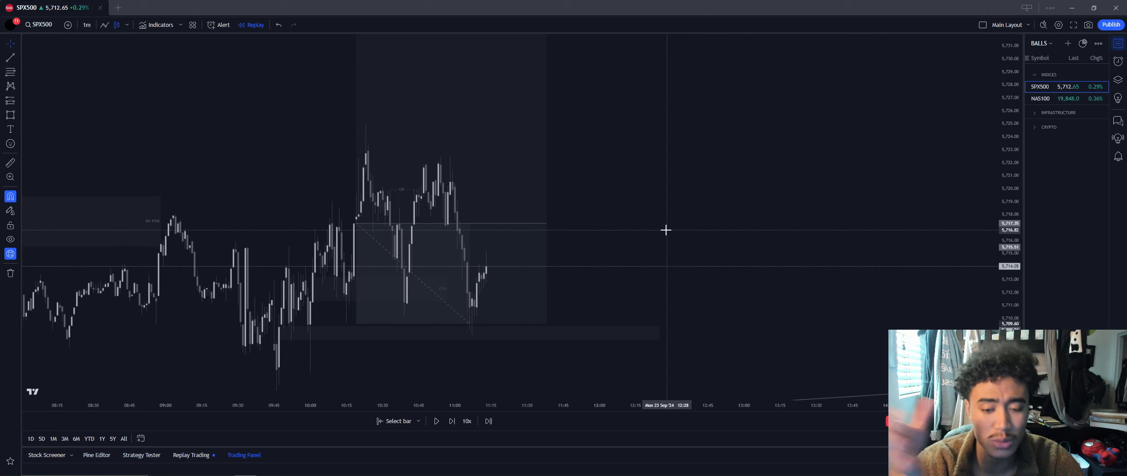
{"action": "mouse_move", "coordinate": [652, 223]}
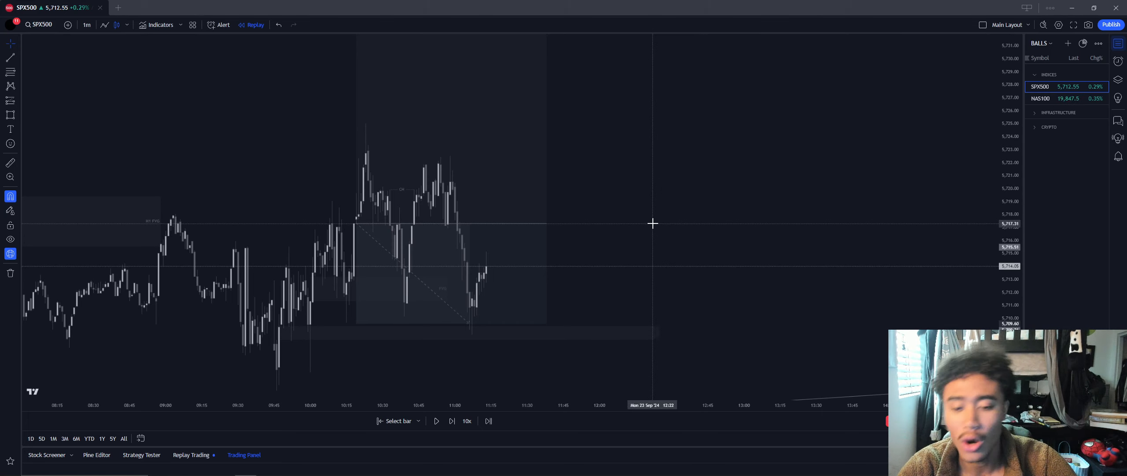
{"action": "mouse_move", "coordinate": [643, 210]}
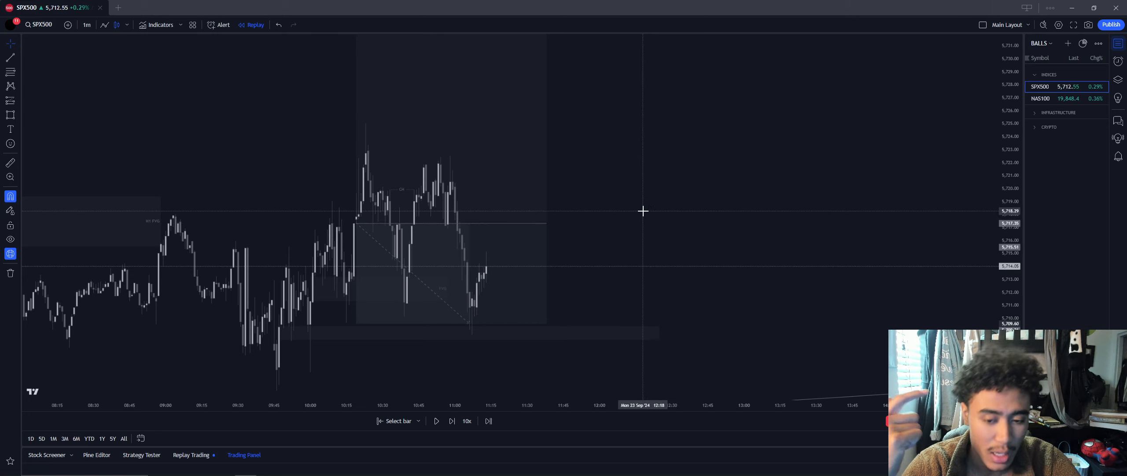
{"action": "mouse_move", "coordinate": [639, 205]}
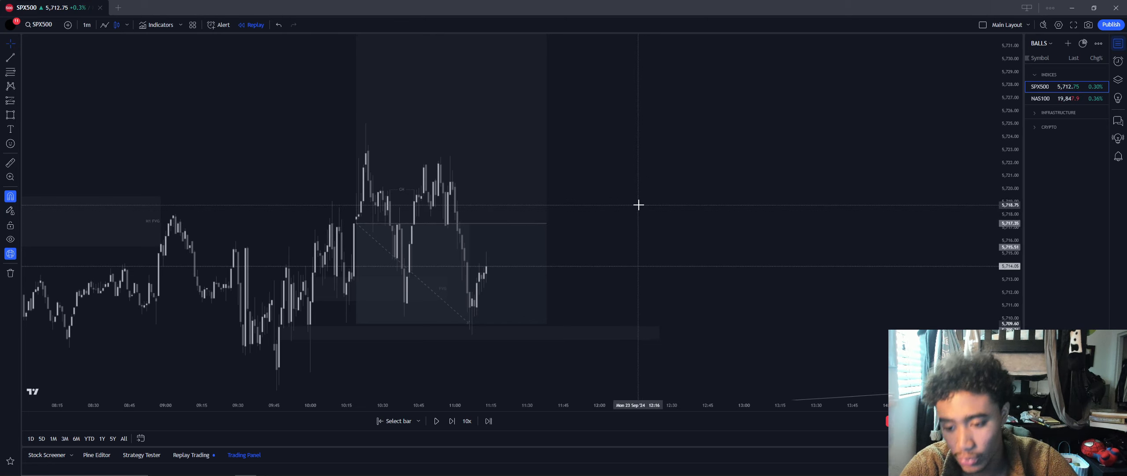
{"action": "mouse_move", "coordinate": [86, 24]}
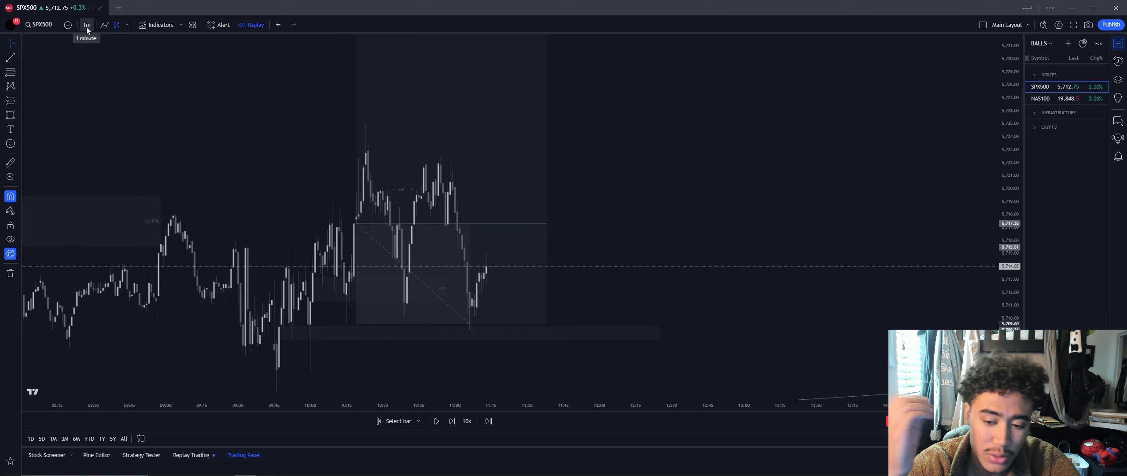
{"action": "mouse_move", "coordinate": [139, 78]}
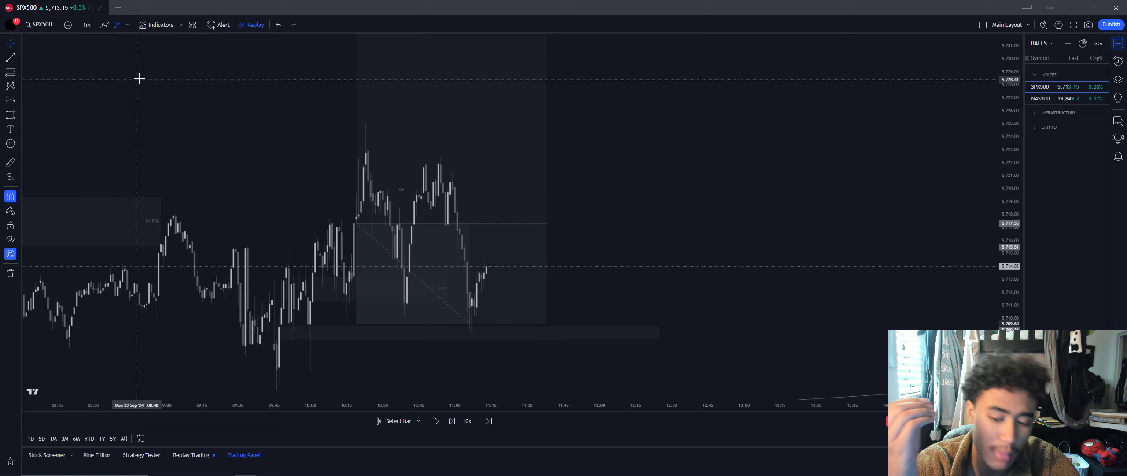
{"action": "mouse_move", "coordinate": [178, 94]}
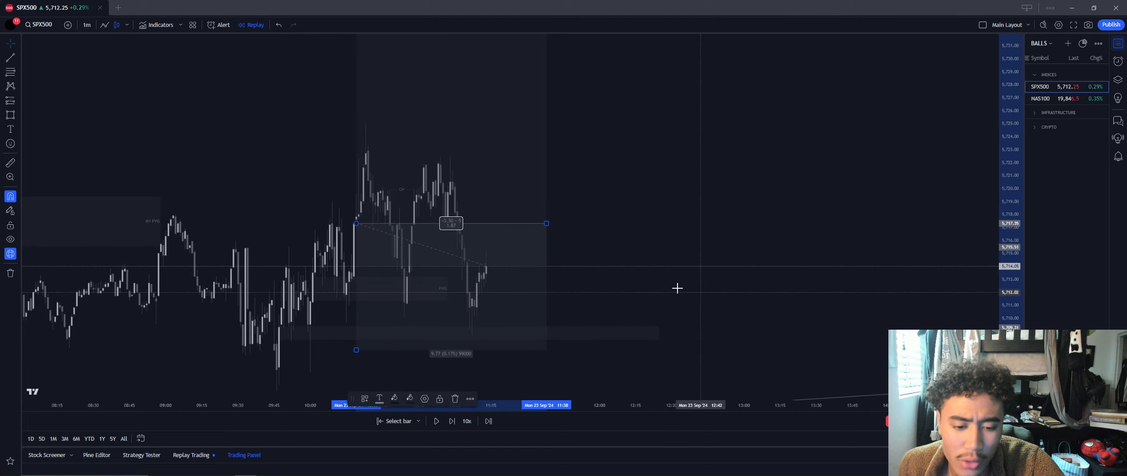
{"action": "mouse_move", "coordinate": [354, 353]}
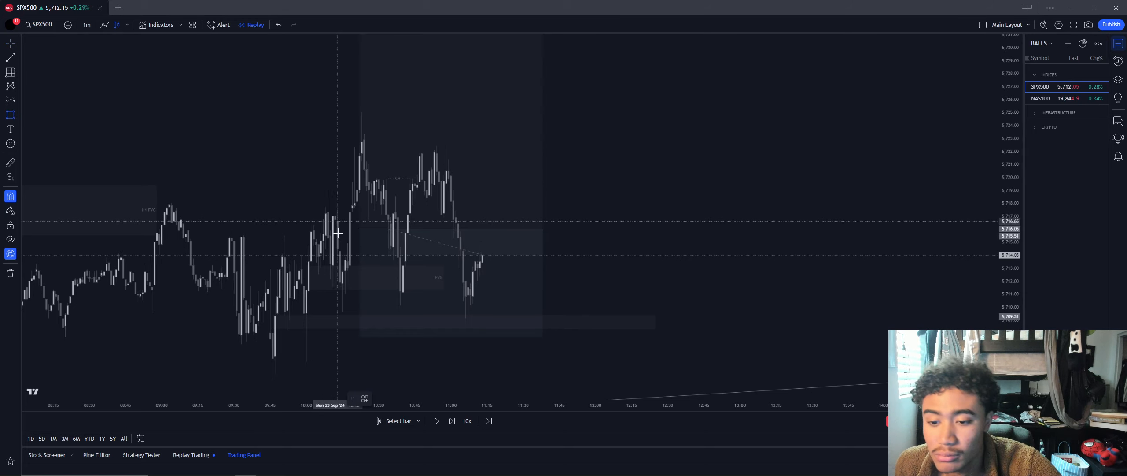
{"action": "mouse_move", "coordinate": [573, 326]}
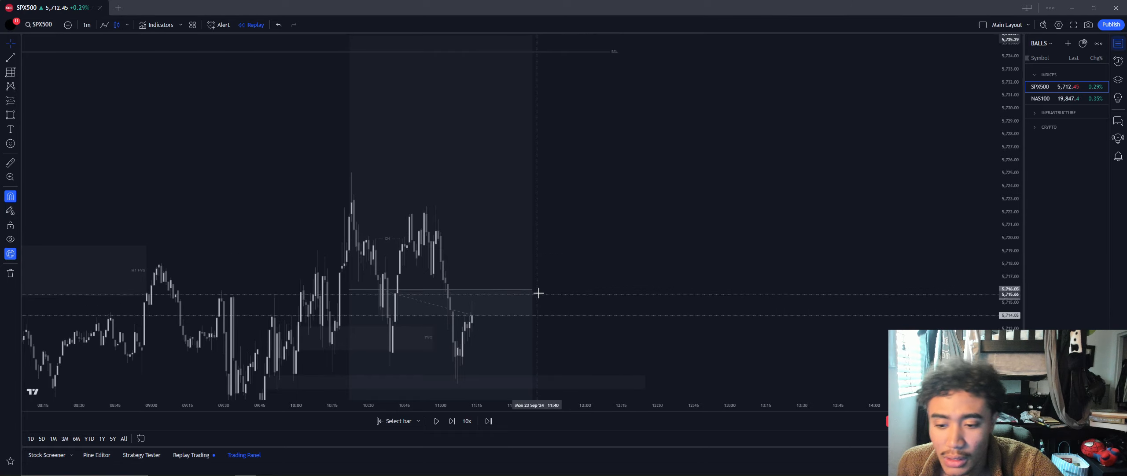
{"action": "mouse_move", "coordinate": [554, 294]}
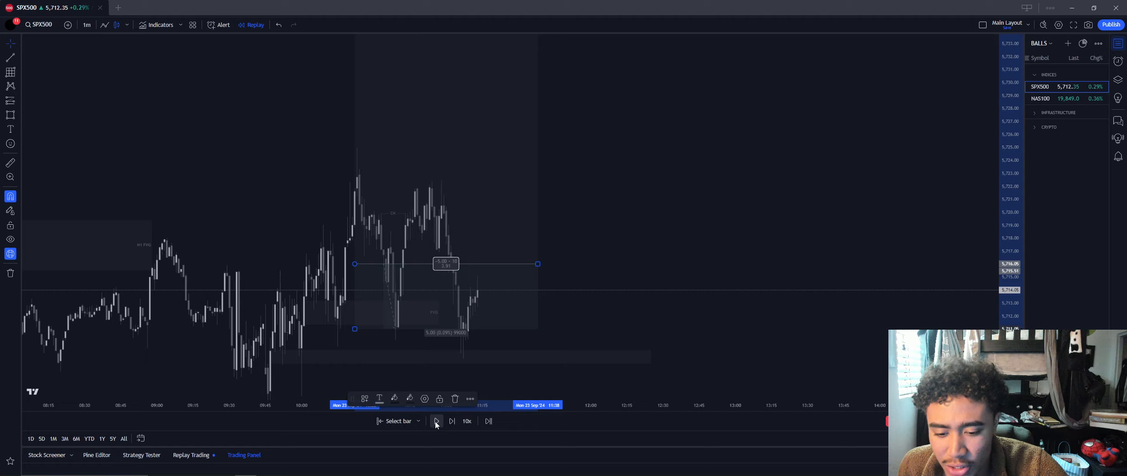
Exit bar replay with confirmation and view live SPX500 on 5-minute candles.
{"action": "left_click", "coordinate": [436, 421]}
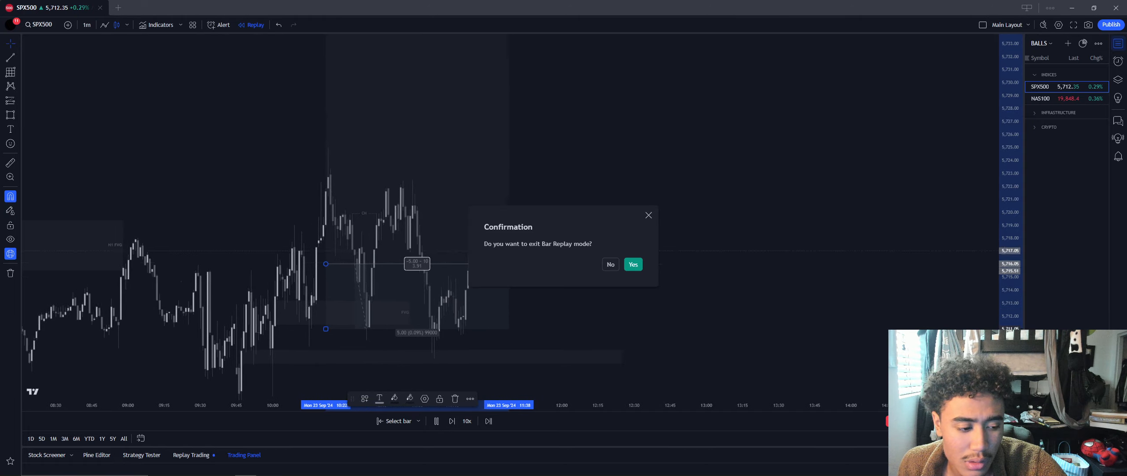
{"action": "left_click", "coordinate": [632, 264]}
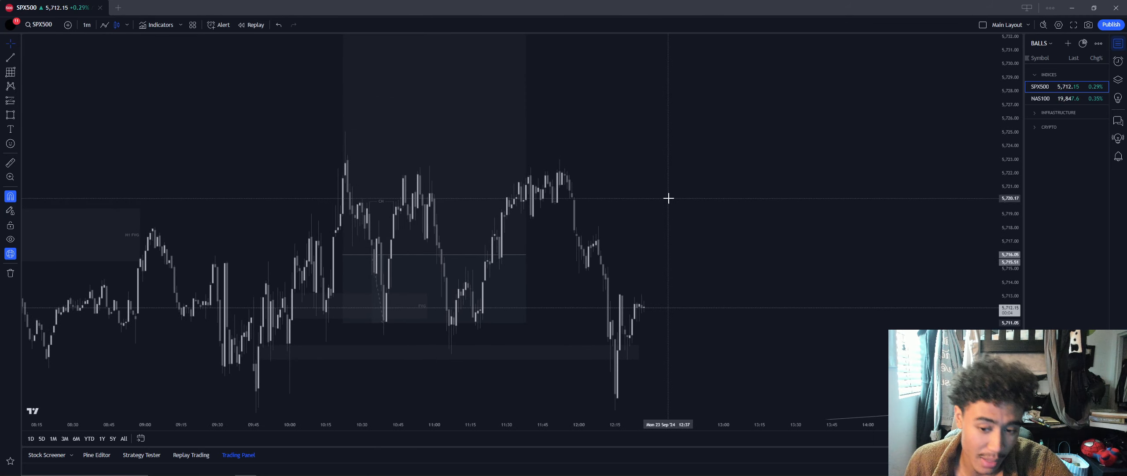
{"action": "left_click", "coordinate": [86, 25]}
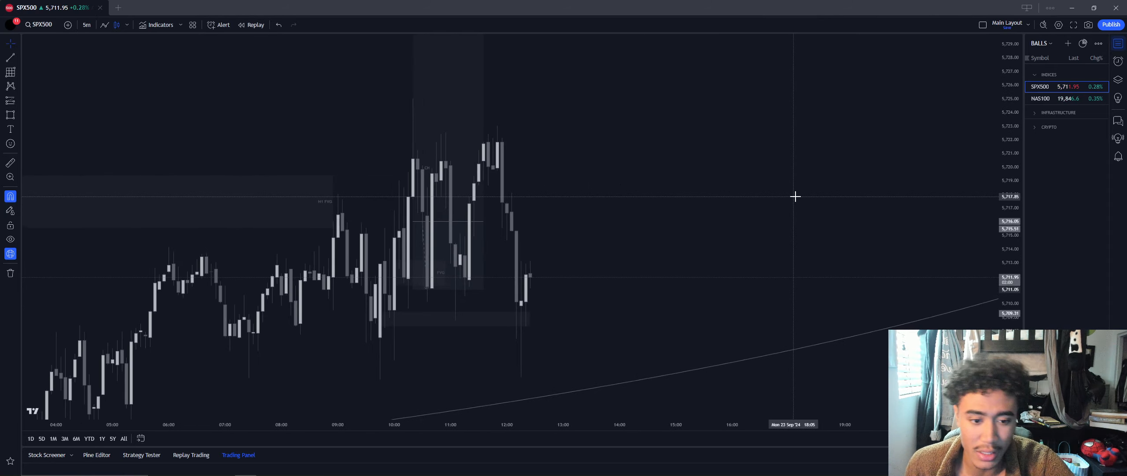
Check SPX500 on 15-minute then 5-minute candles, and put TradingView away to the desktop.
{"action": "left_click", "coordinate": [87, 24]}
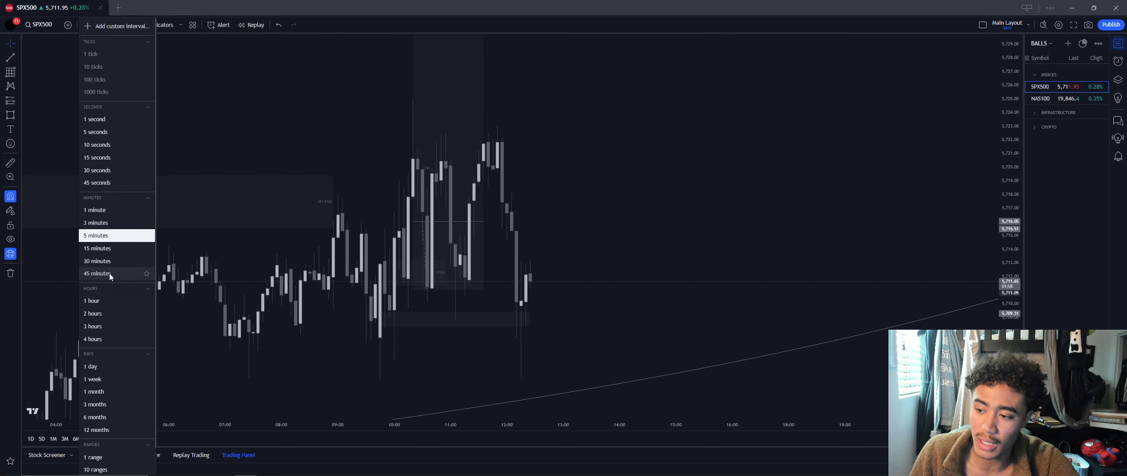
{"action": "left_click", "coordinate": [97, 247]}
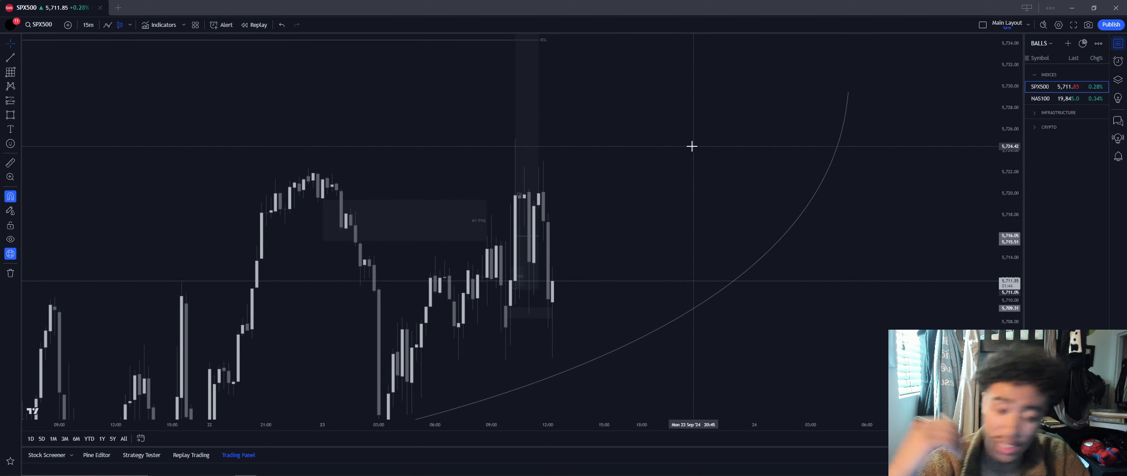
{"action": "mouse_move", "coordinate": [683, 184]}
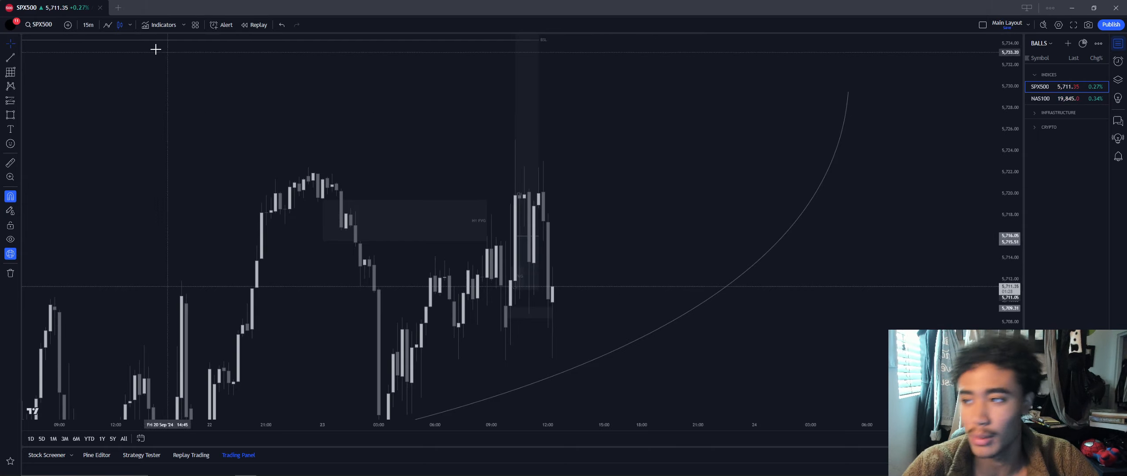
{"action": "left_click", "coordinate": [88, 24]}
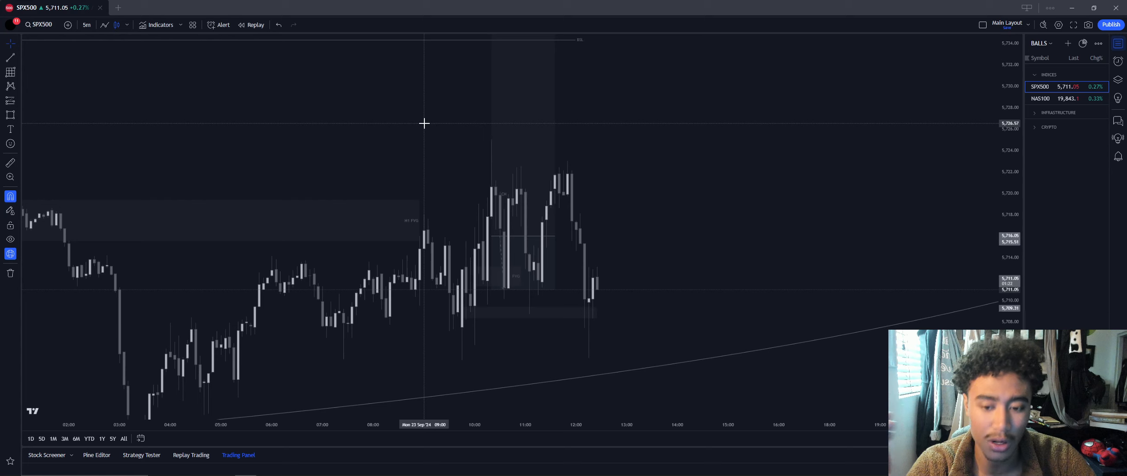
{"action": "mouse_move", "coordinate": [438, 115]}
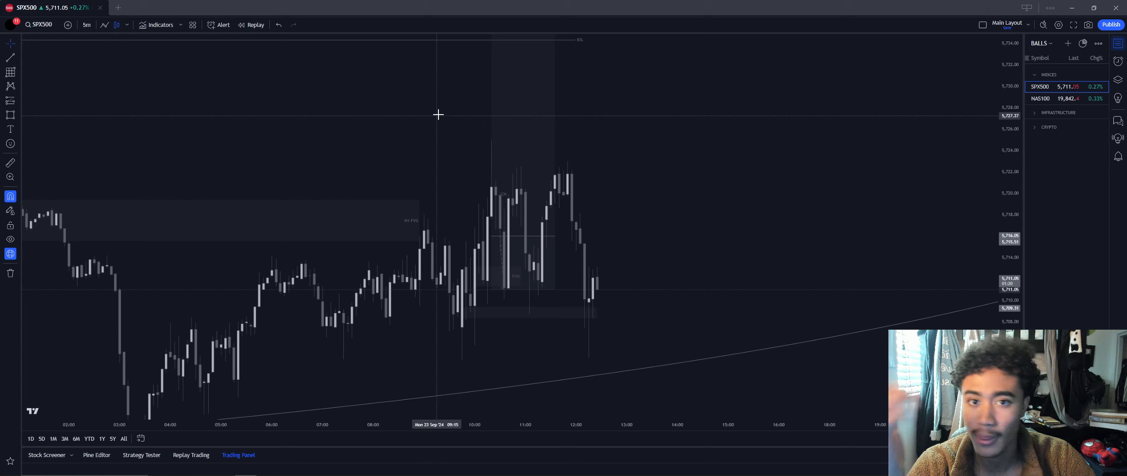
{"action": "mouse_move", "coordinate": [456, 103]}
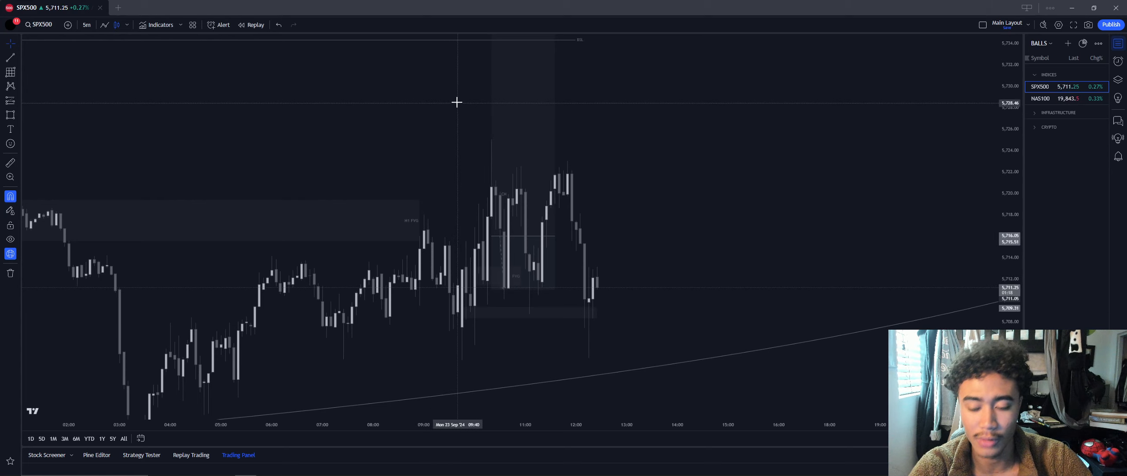
{"action": "mouse_move", "coordinate": [470, 96]}
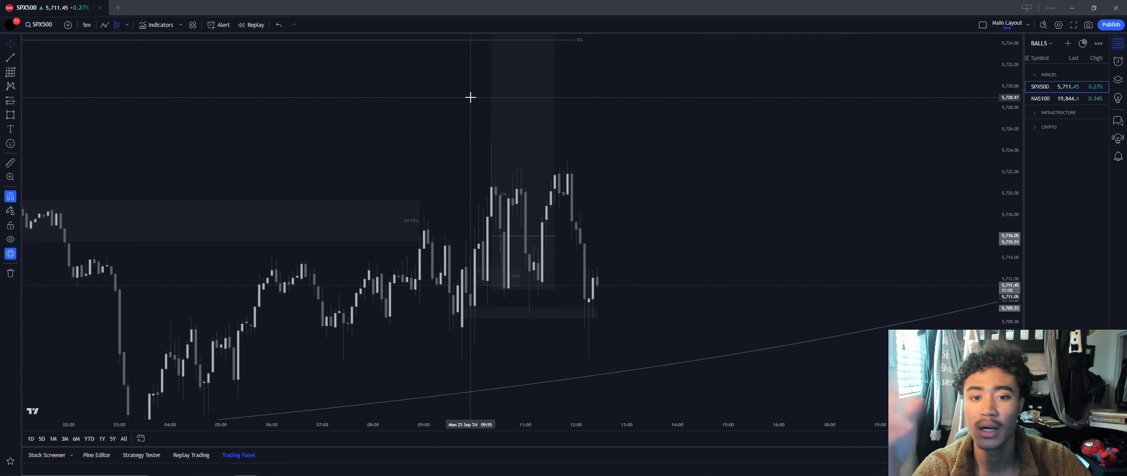
{"action": "left_click_drag", "start_coordinate": [470, 96], "coordinate": [495, 96]}
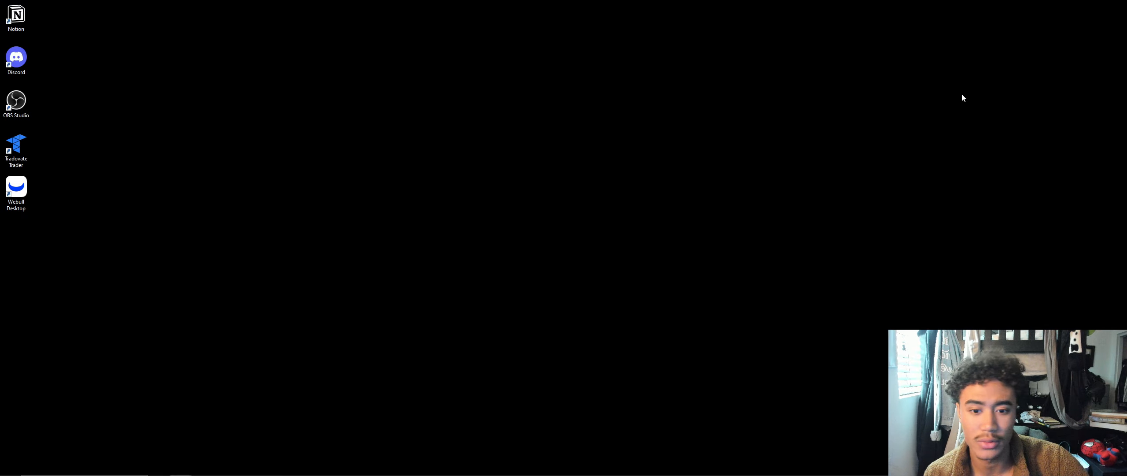
{"action": "mouse_move", "coordinate": [181, 466]}
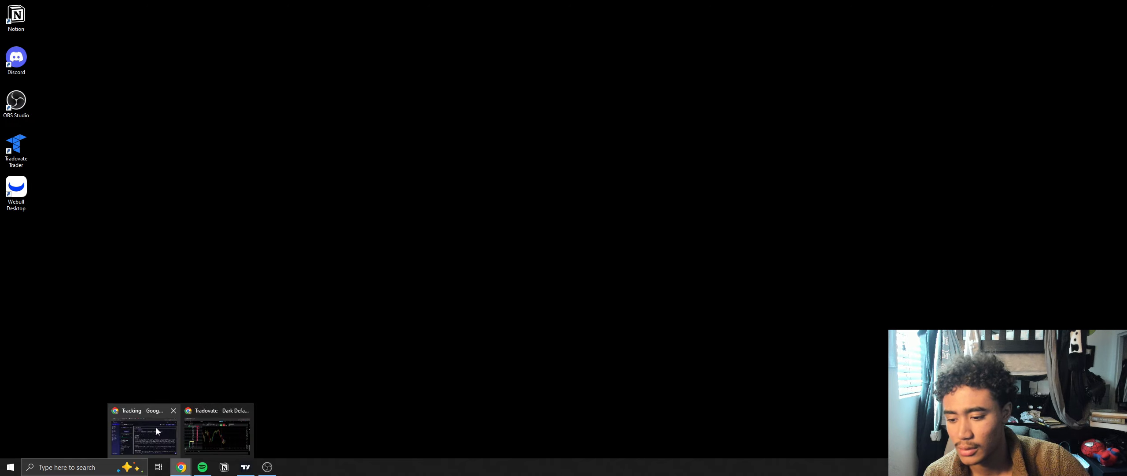
Restore the Chrome 'Tracking' window with the 23 September SPX500 trade journal.
{"action": "left_click", "coordinate": [141, 429]}
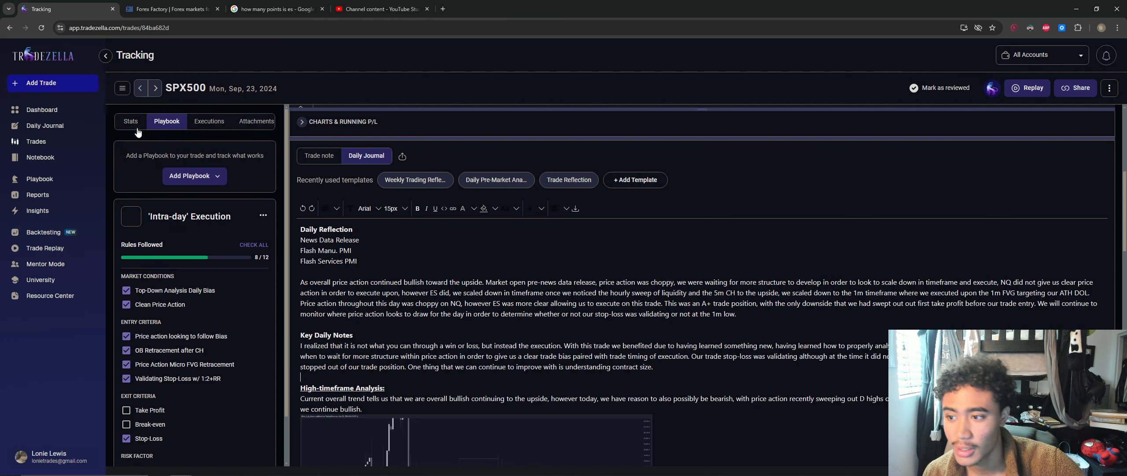
Review the trade's Stats: -$500.50 net P&L, targets, setups and the too-tight stop-loss mistake.
{"action": "left_click", "coordinate": [131, 121]}
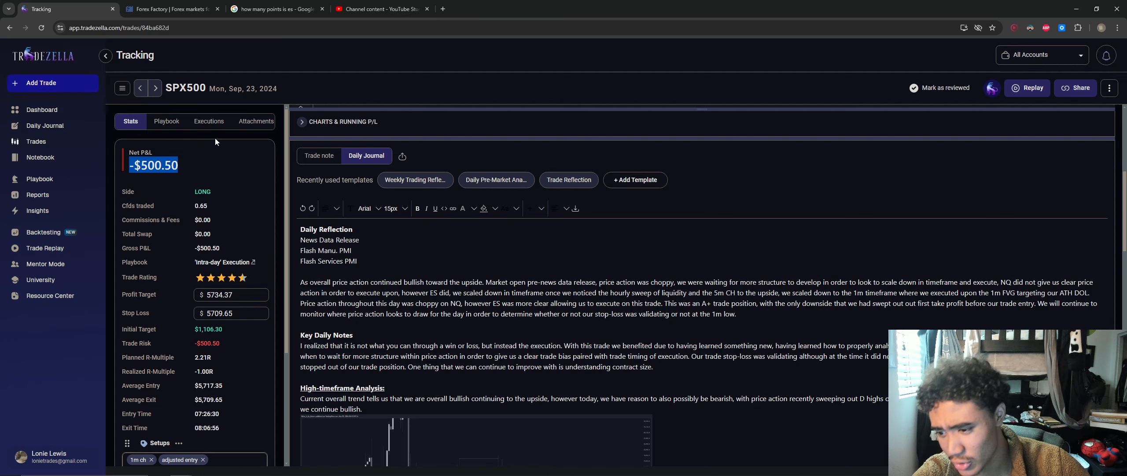
{"action": "scroll", "scroll_direction": "down", "scroll_amount": 3}
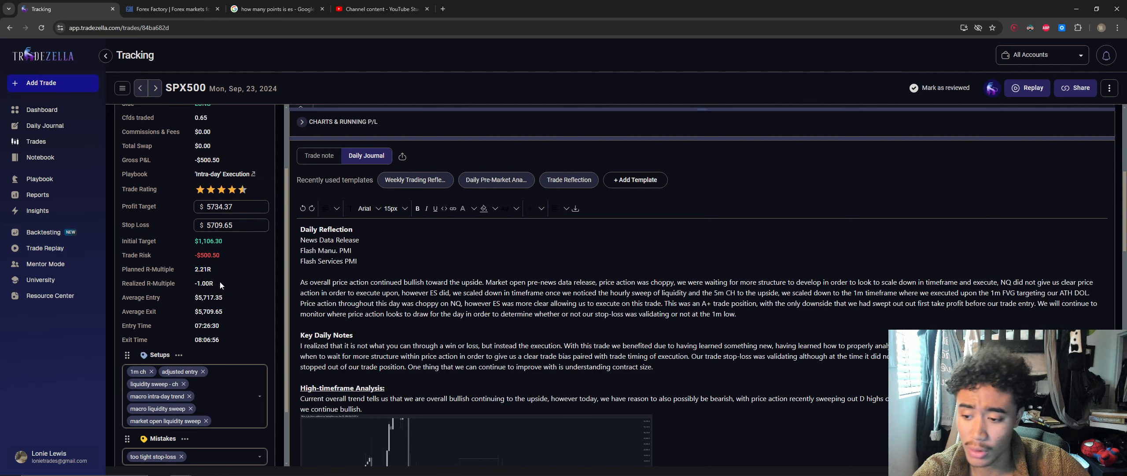
{"action": "scroll", "scroll_direction": "down", "scroll_amount": 3}
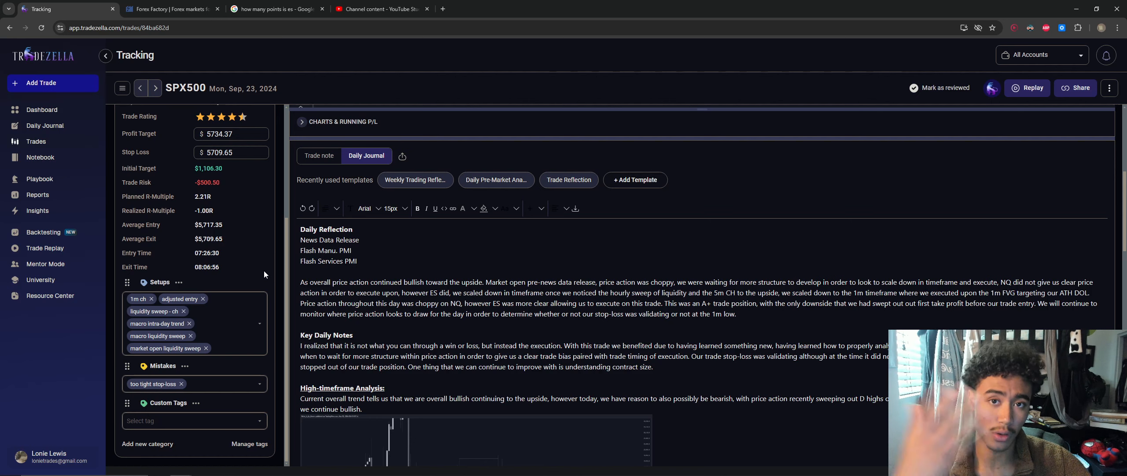
{"action": "mouse_move", "coordinate": [251, 267]}
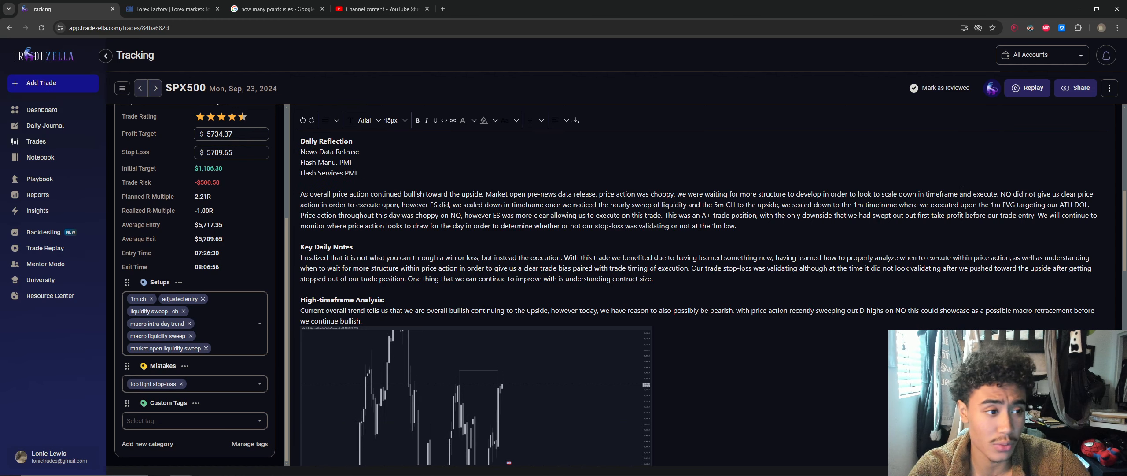
Mark the Sep 23 SPX500 trade as reviewed and look through its chart screenshots.
{"action": "left_click", "coordinate": [940, 88]}
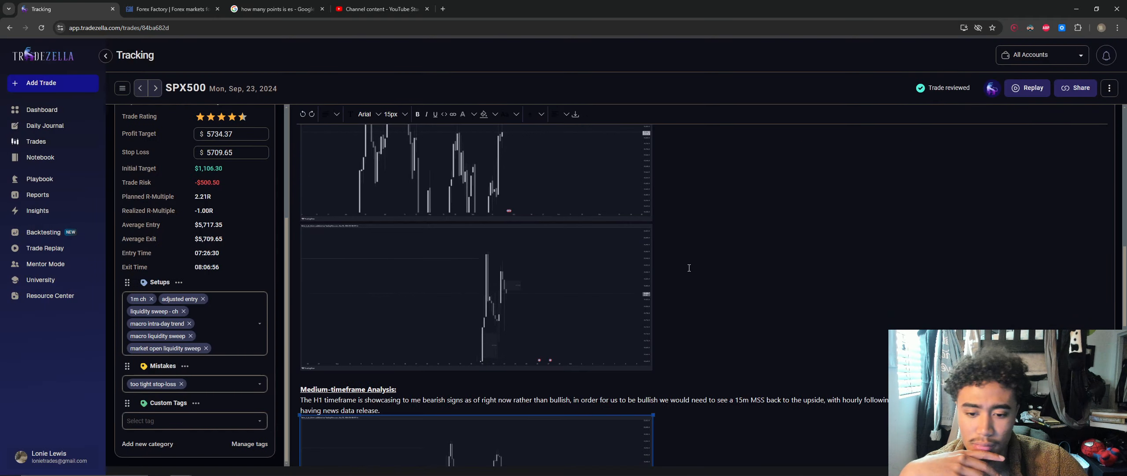
{"action": "scroll", "scroll_direction": "down", "scroll_amount": 3}
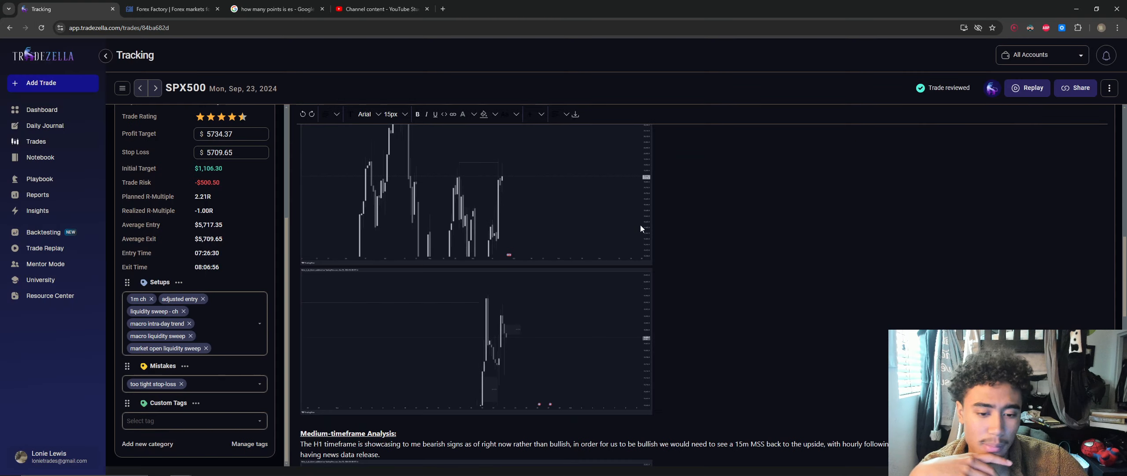
{"action": "scroll", "scroll_direction": "down", "scroll_amount": 3}
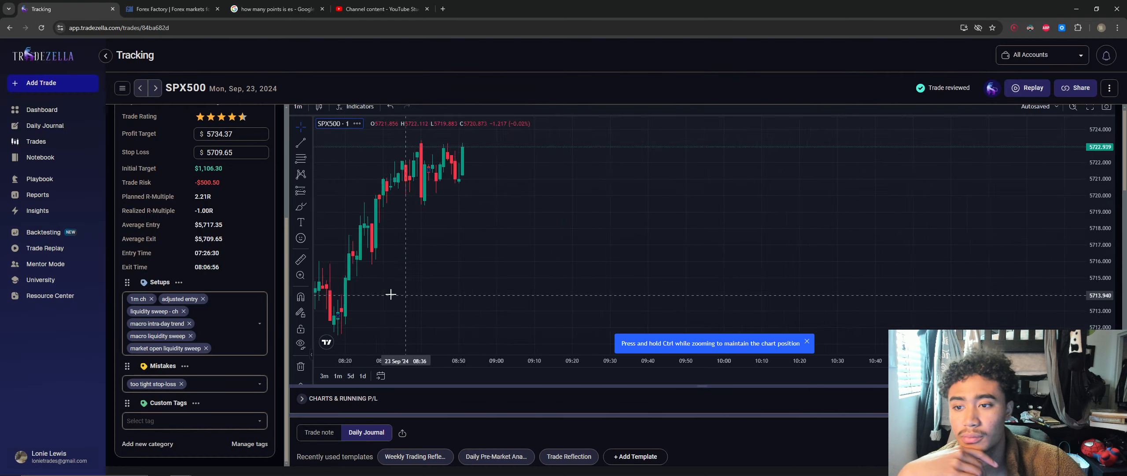
Show the Intra-day Execution playbook checklist with 8 of 12 rules followed.
{"action": "left_click", "coordinate": [166, 121]}
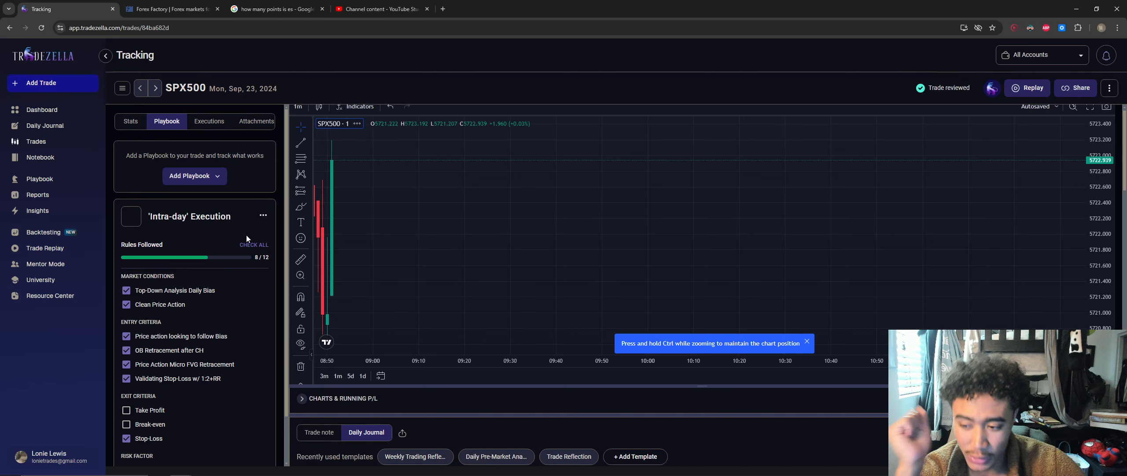
{"action": "mouse_move", "coordinate": [266, 251]}
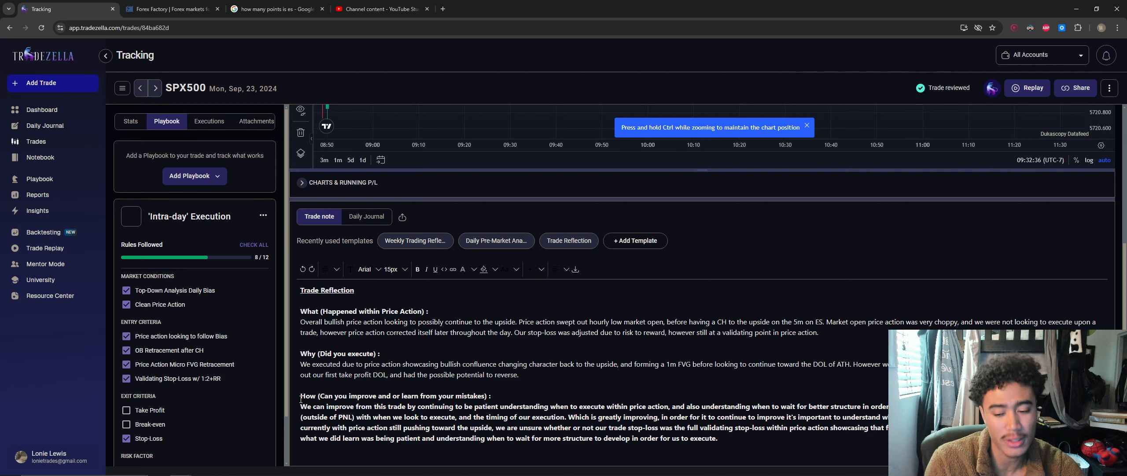
{"action": "mouse_move", "coordinate": [282, 379]}
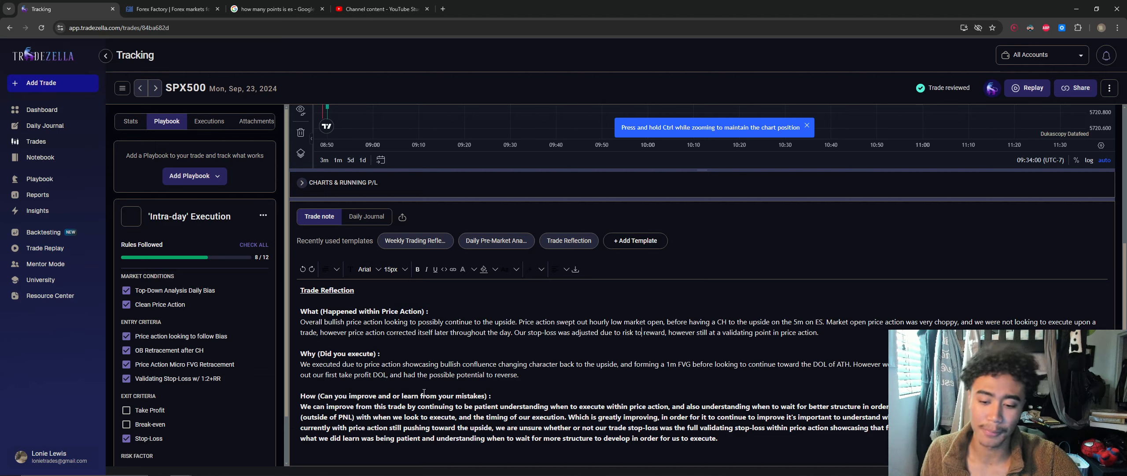
{"action": "left_click_drag", "start_coordinate": [301, 406], "coordinate": [625, 406]}
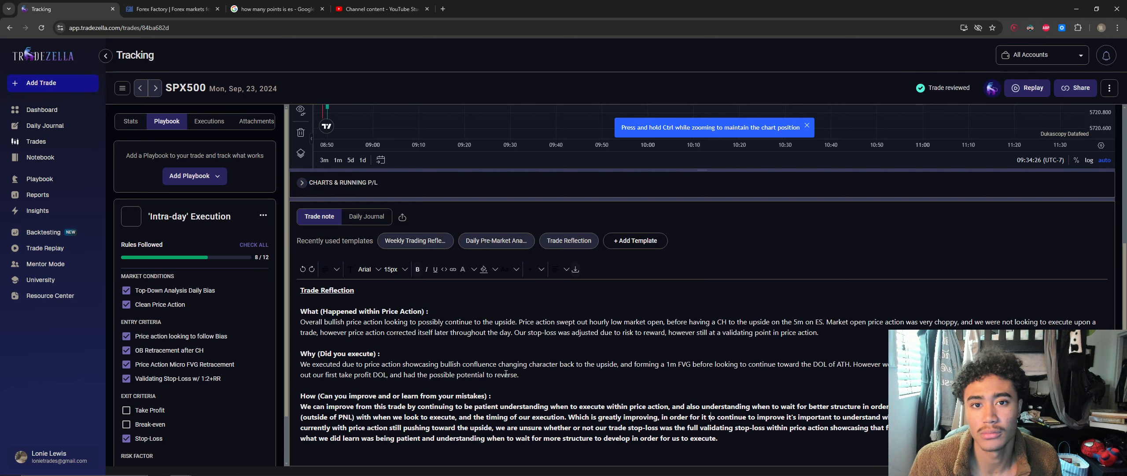
{"action": "left_click", "coordinate": [302, 182]}
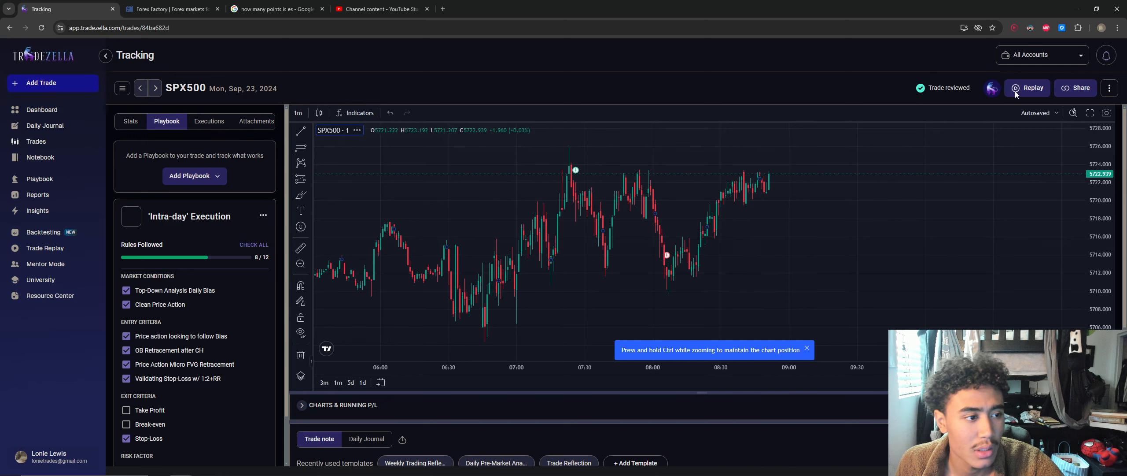
{"action": "left_click", "coordinate": [992, 88]}
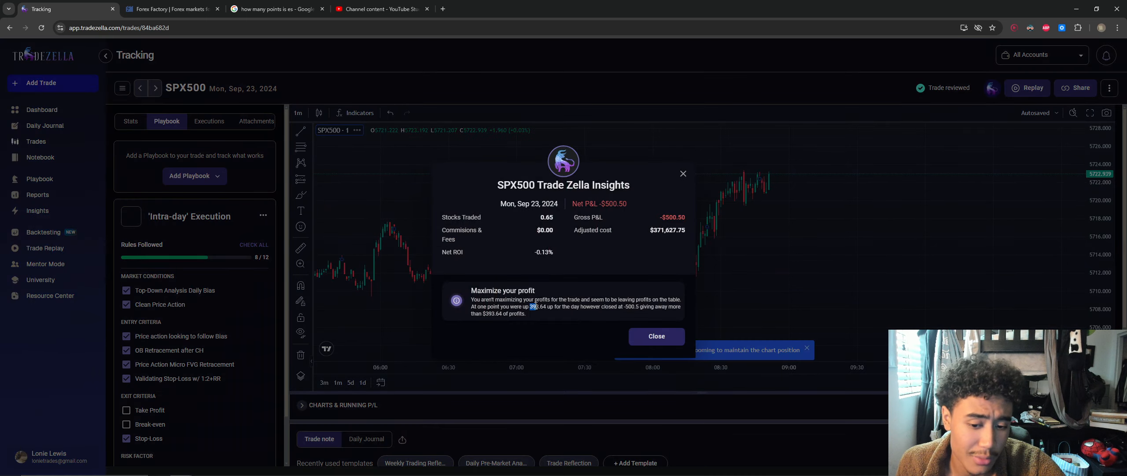
{"action": "double_click", "coordinate": [537, 306]}
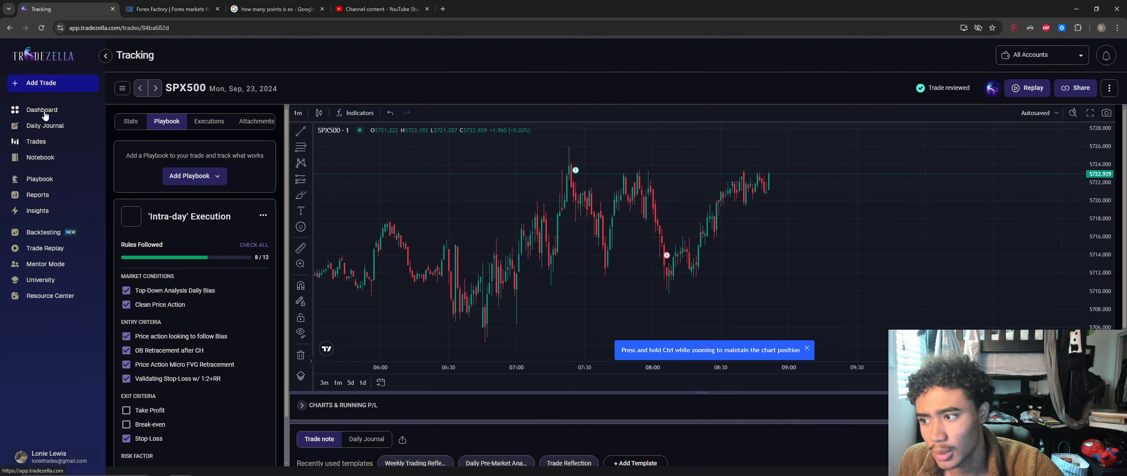
Go to the Dashboard's September 2024 P&L calendar and preview Sep 16 (-$849.29, two NAS100 trades).
{"action": "left_click", "coordinate": [41, 109]}
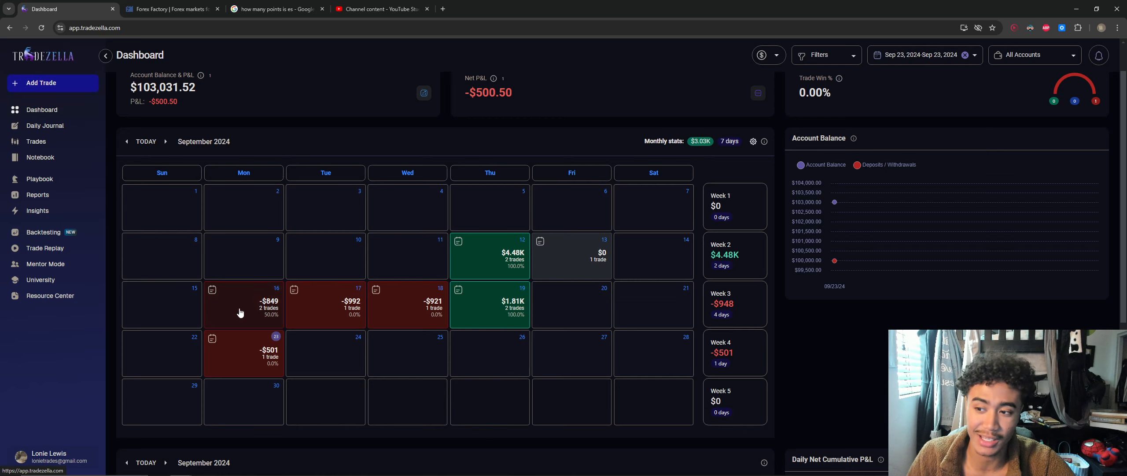
{"action": "mouse_move", "coordinate": [259, 315]}
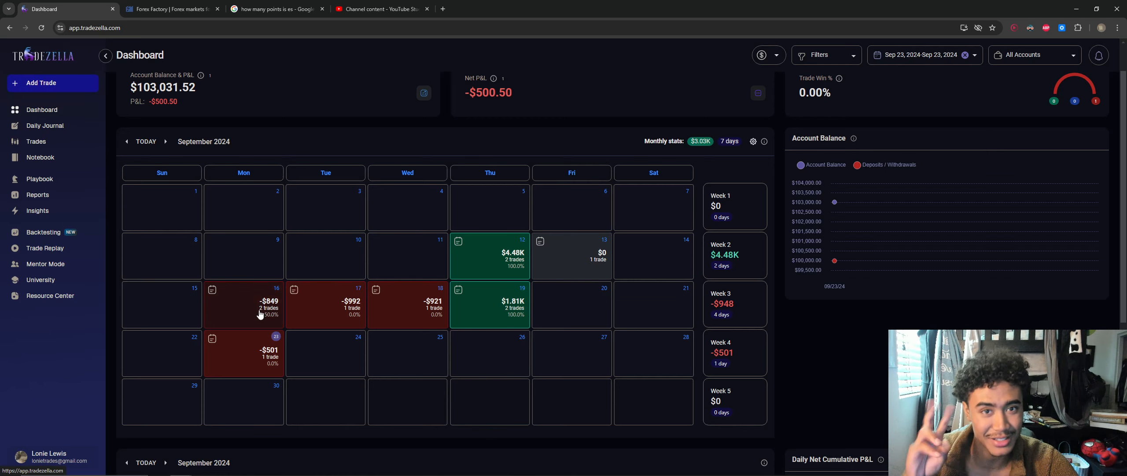
{"action": "left_click", "coordinate": [268, 302]}
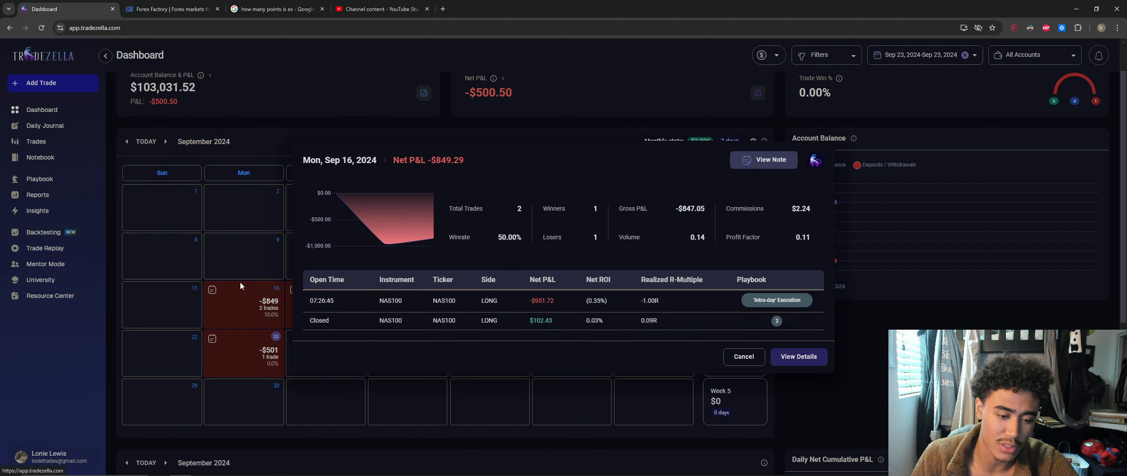
{"action": "left_click", "coordinate": [743, 356]}
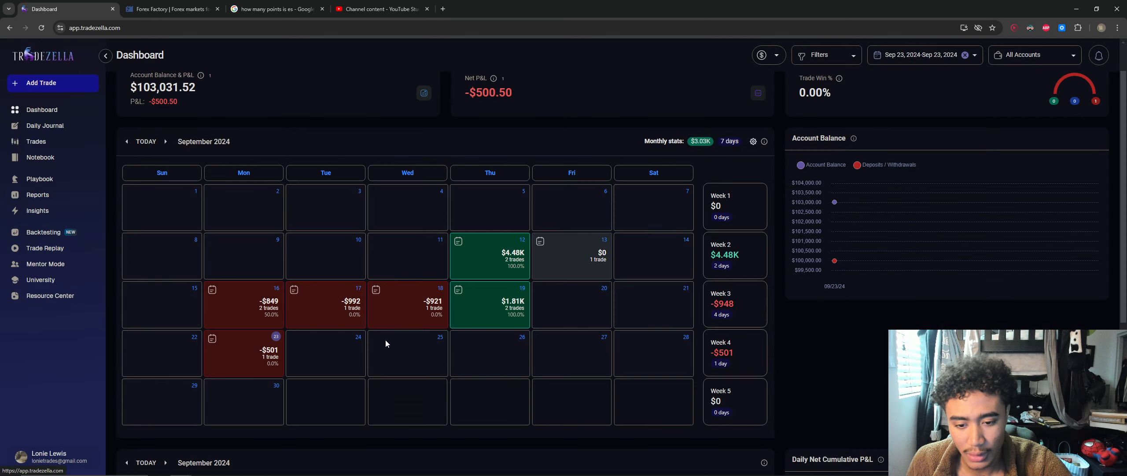
{"action": "mouse_move", "coordinate": [468, 301]}
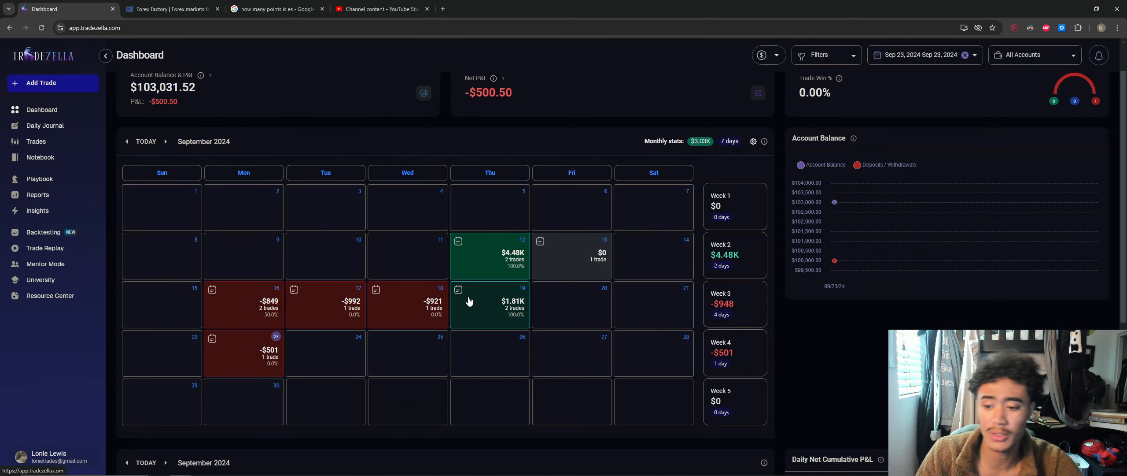
{"action": "mouse_move", "coordinate": [452, 257]}
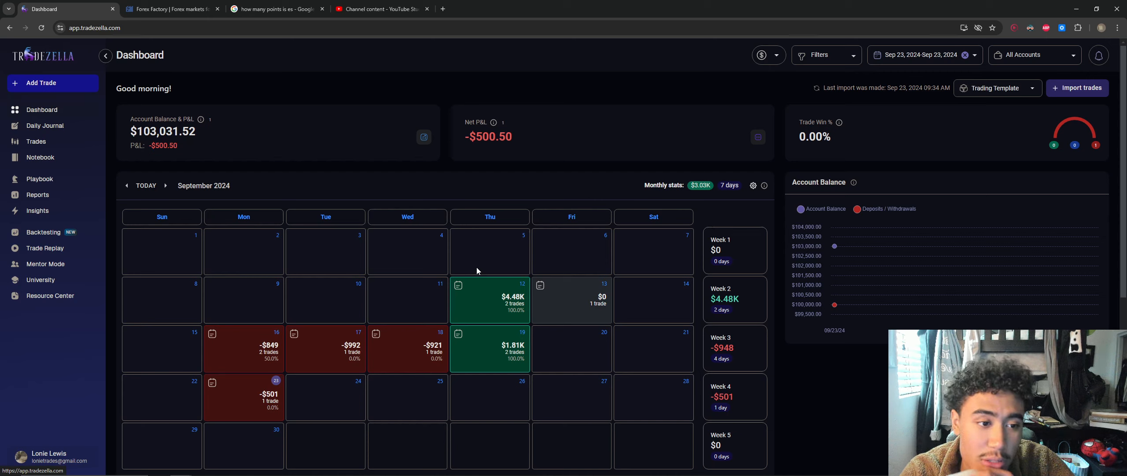
{"action": "mouse_move", "coordinate": [839, 123]}
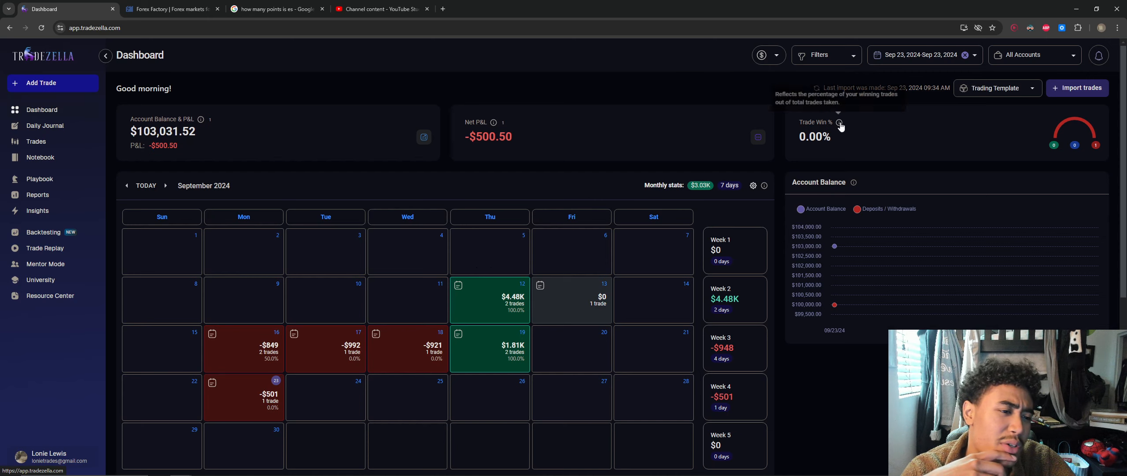
{"action": "mouse_move", "coordinate": [839, 122]}
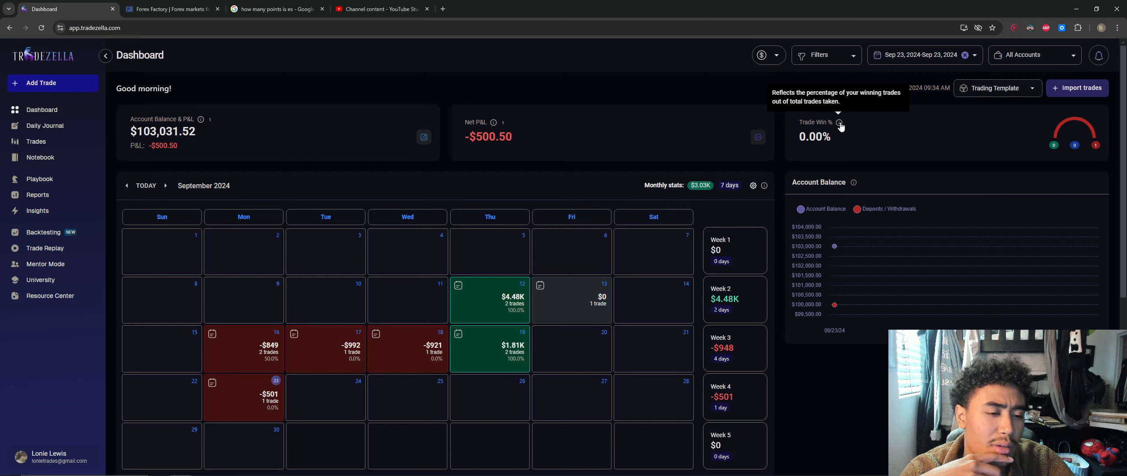
{"action": "mouse_move", "coordinate": [839, 122]}
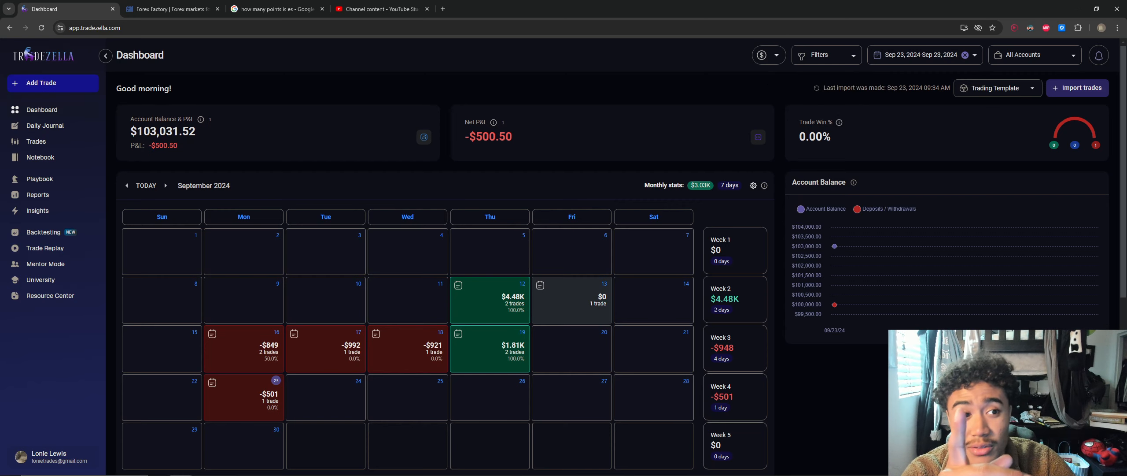